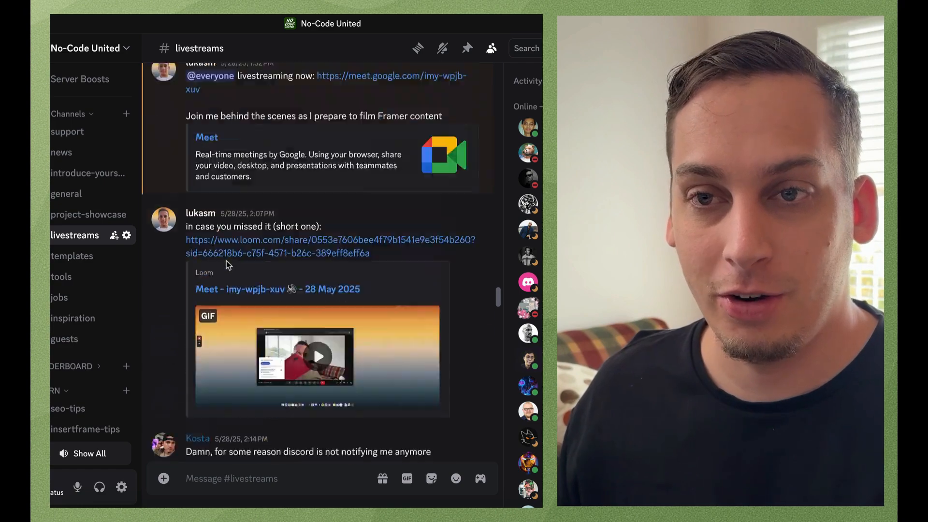
Step: Scroll the Themes page to reveal the theme library with the Dawn copy and Spotlight
scroll("down", 3)
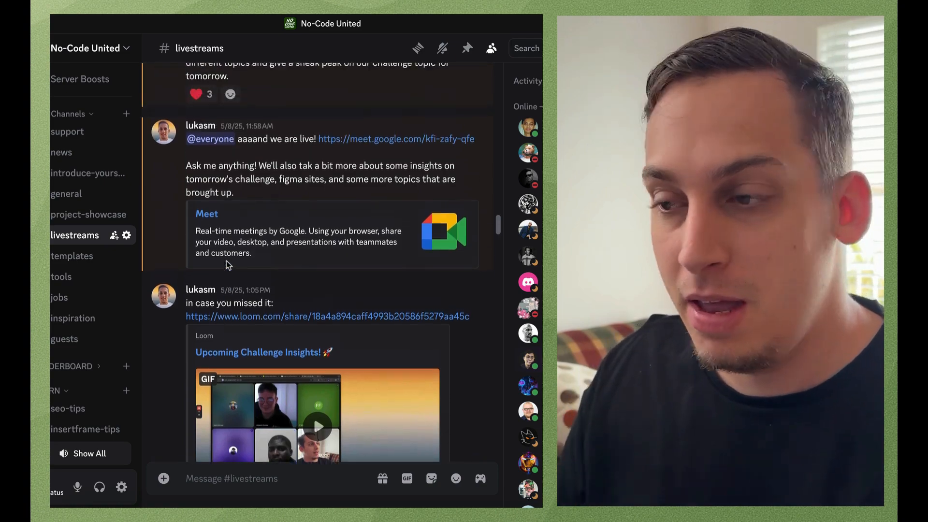
scroll("down", 3)
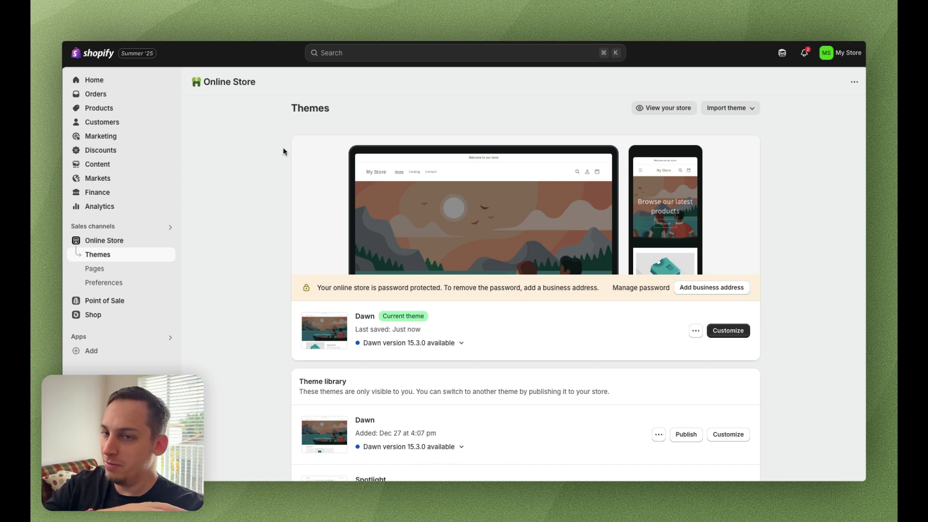
mouse_move(180, 157)
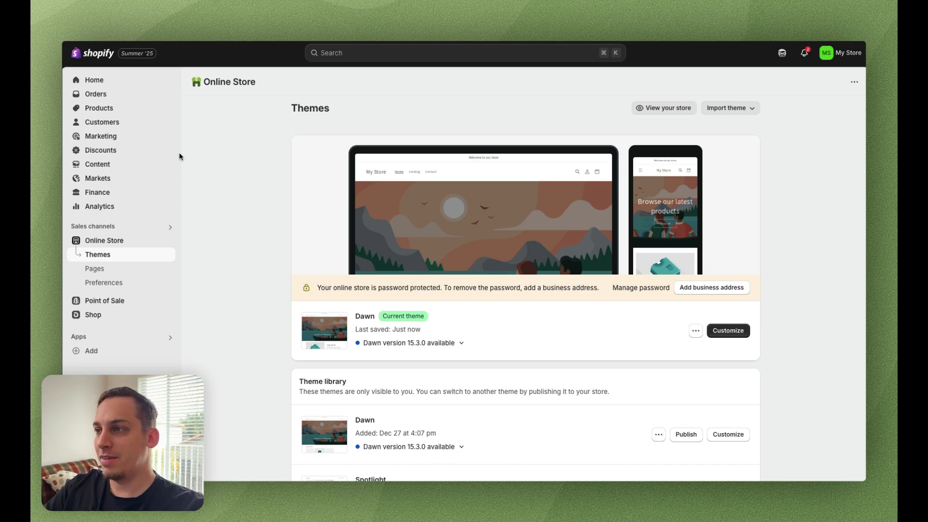
mouse_move(339, 194)
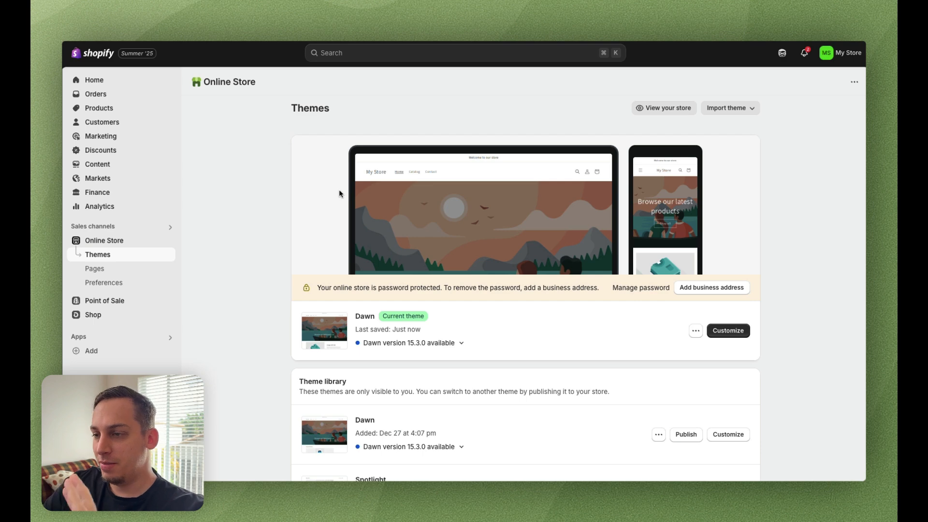
mouse_move(335, 241)
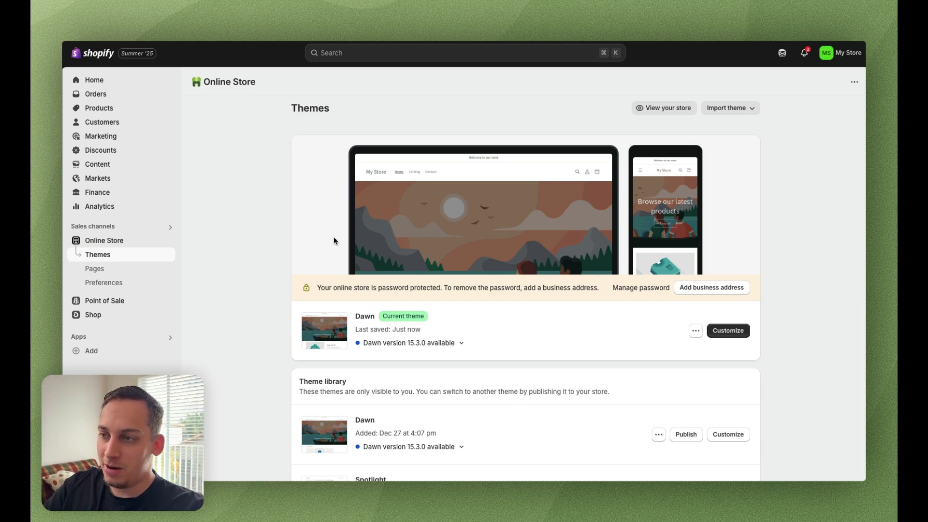
mouse_move(329, 311)
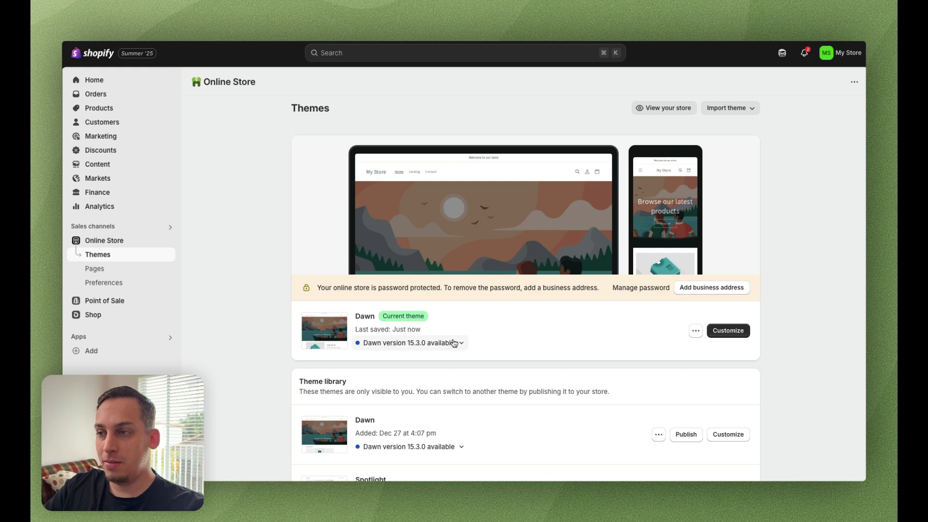
mouse_move(444, 354)
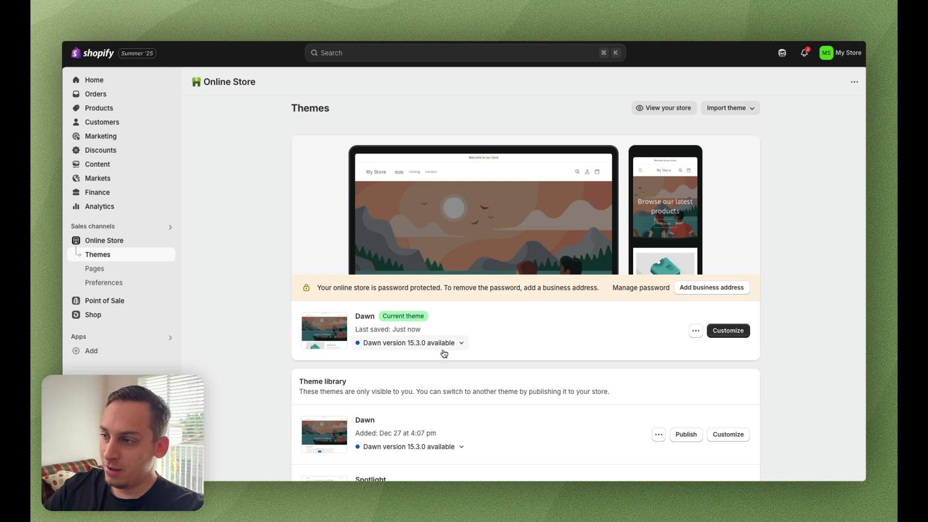
scroll("down", 3)
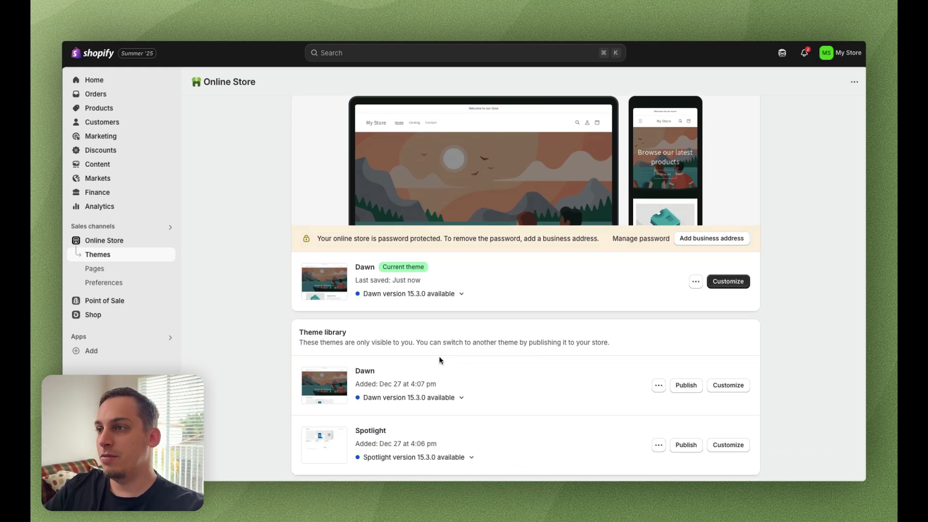
mouse_move(510, 314)
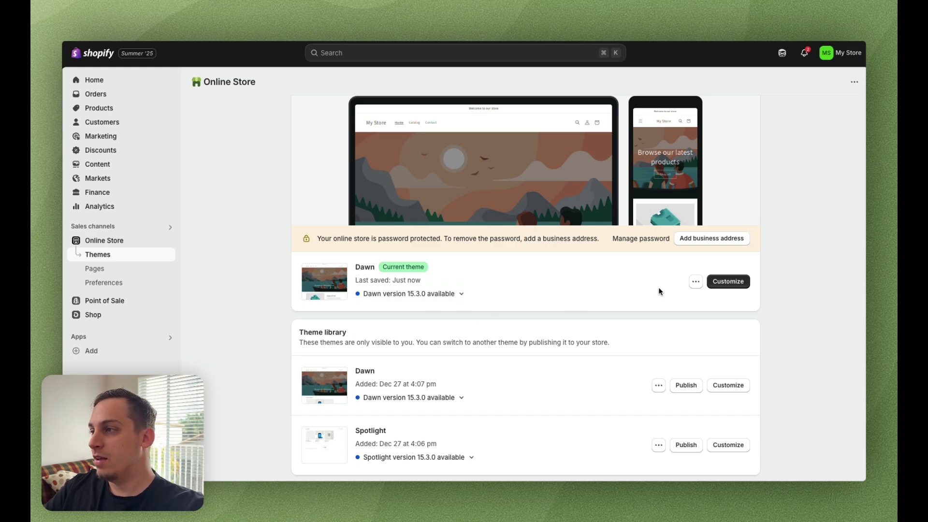
Step: Customize the current Dawn theme and bring up the Add section picker on the home page
left_click(727, 281)
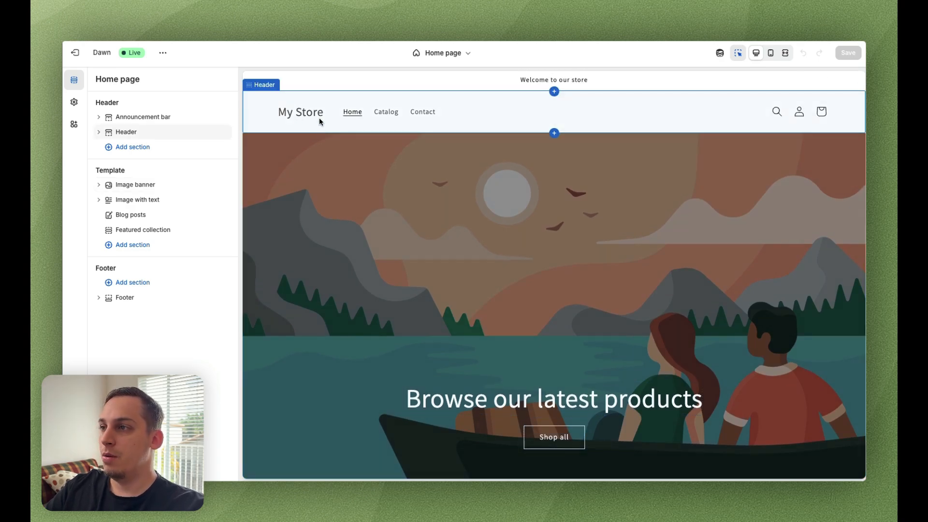
scroll("down", 3)
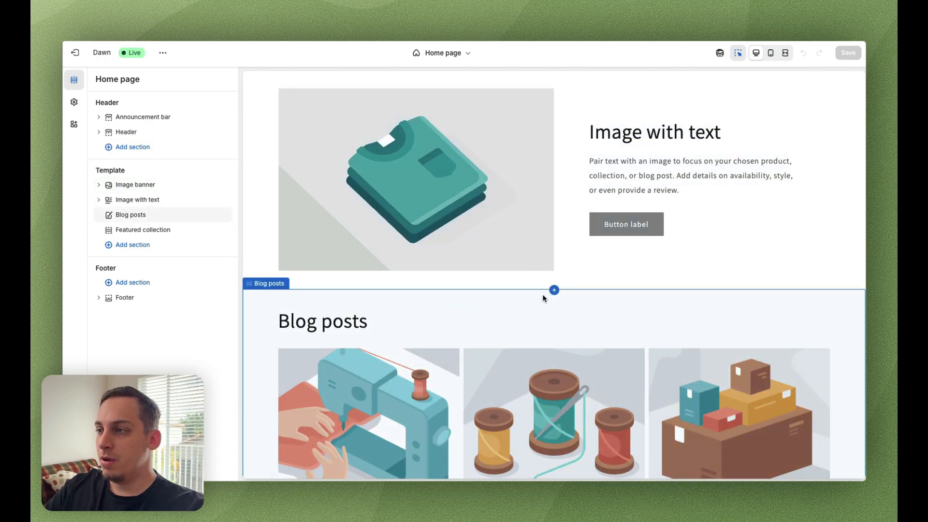
left_click(553, 290)
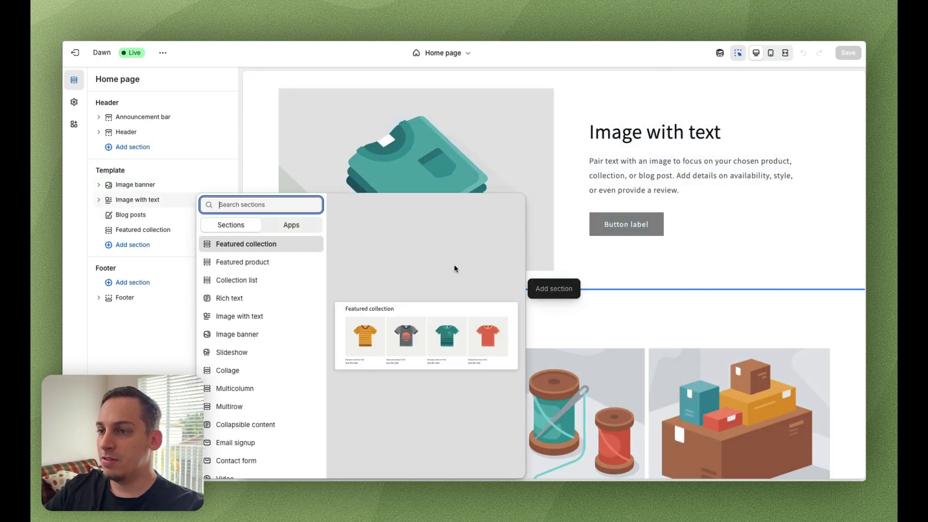
mouse_move(242, 262)
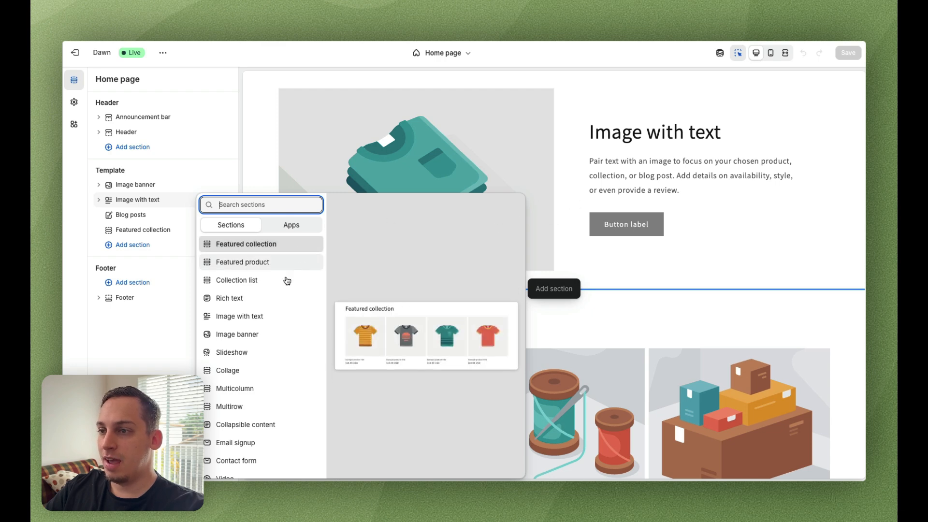
Step: Browse the Sections and Apps lists in the picker, then dismiss it without adding anything
scroll("down", 3)
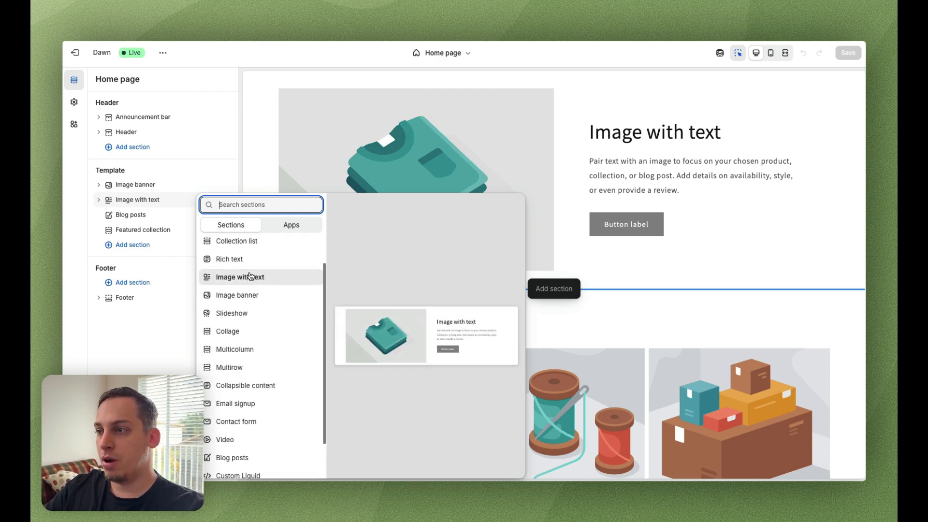
scroll("down", 3)
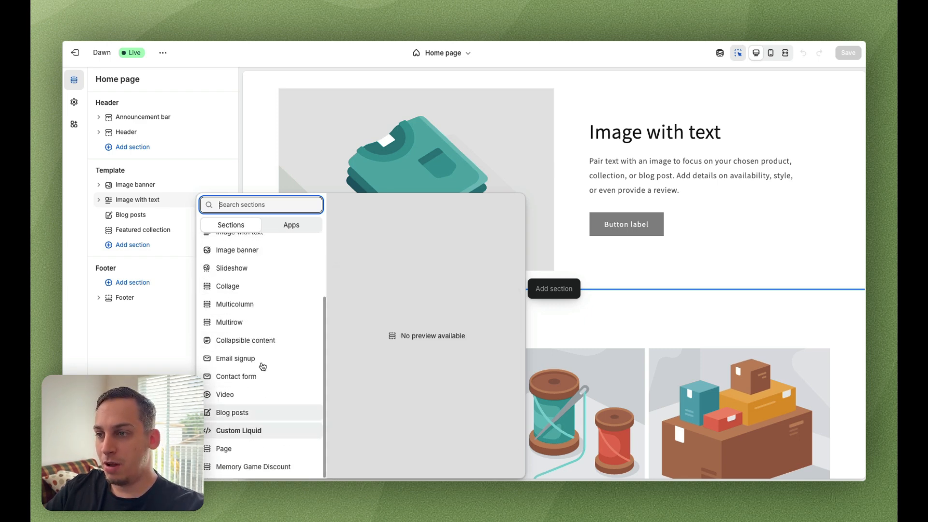
left_click(291, 225)
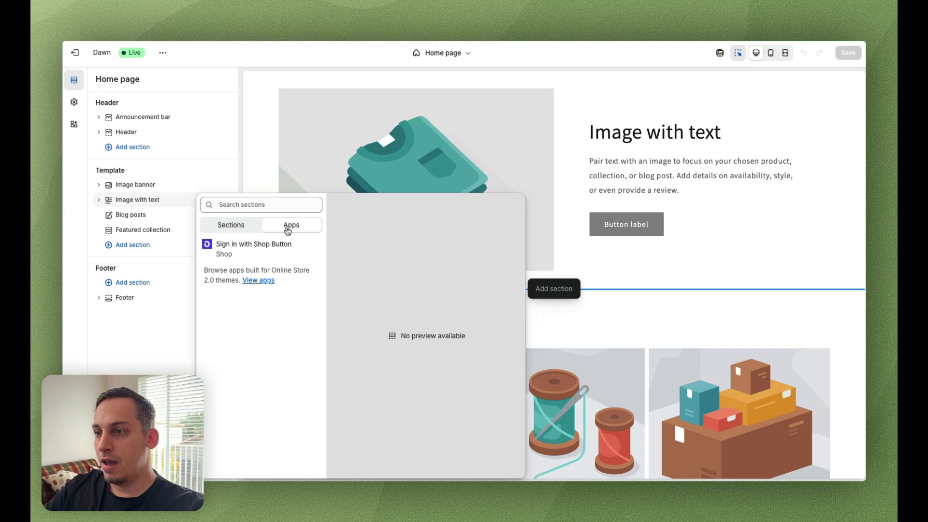
left_click(230, 226)
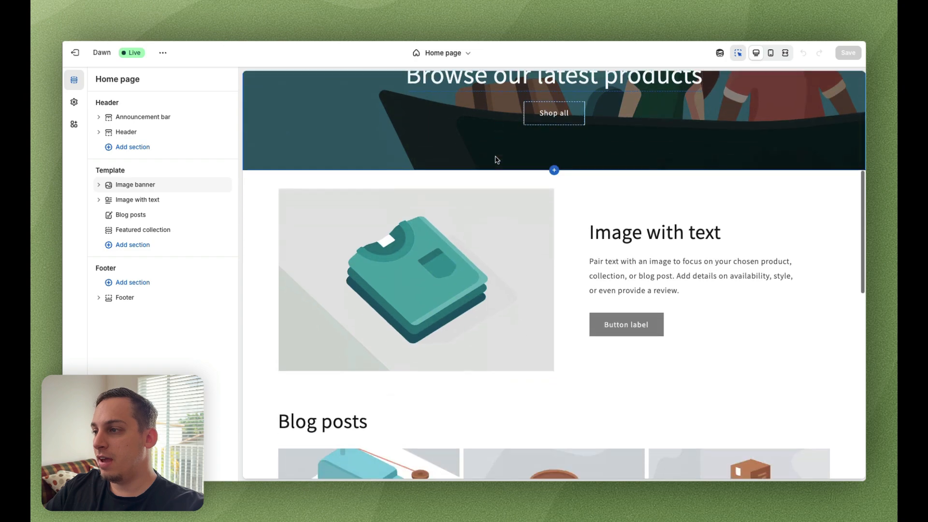
Step: Review the Multimedia collage section's Image, Product and Collection blocks above the featured collection
scroll("down", 3)
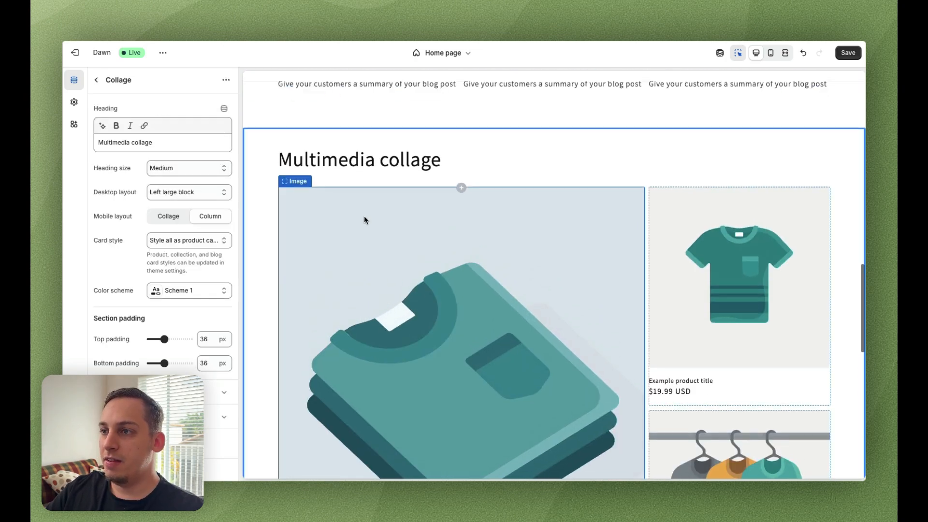
scroll("down", 3)
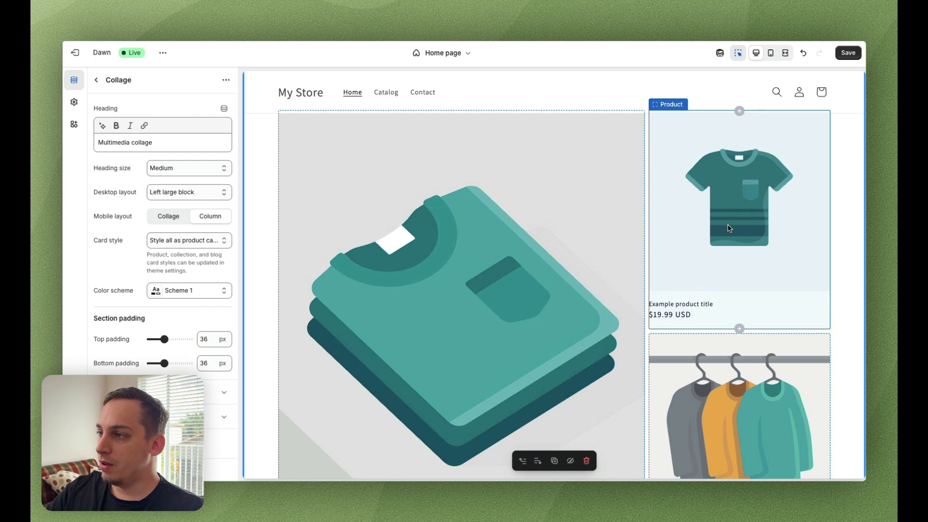
scroll("down", 3)
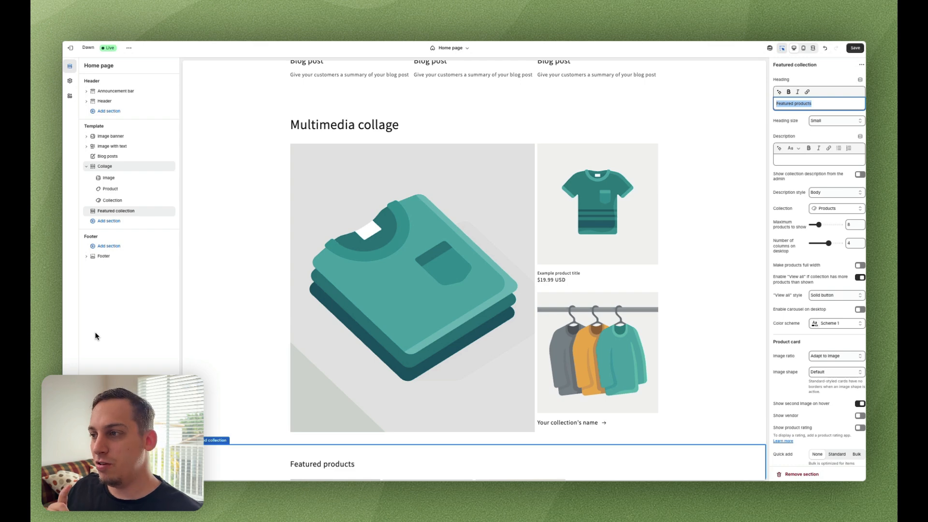
mouse_move(107, 87)
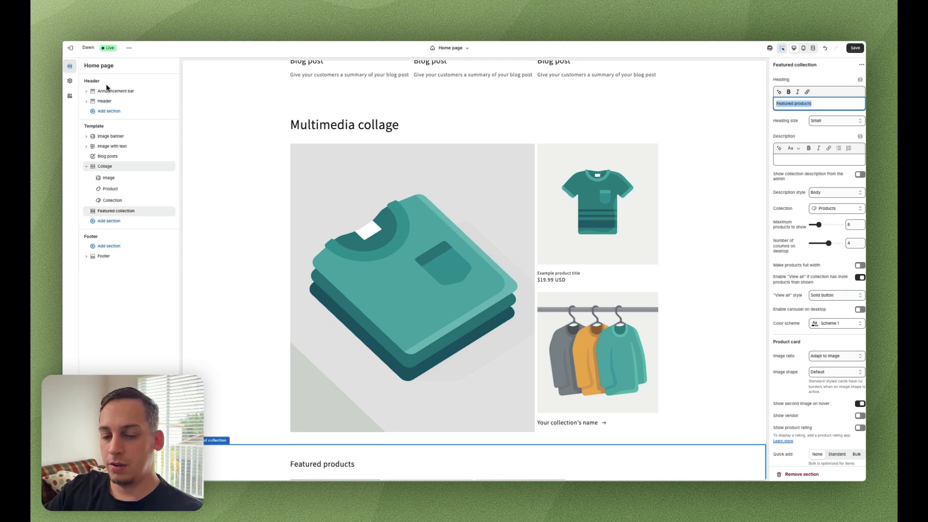
mouse_move(270, 107)
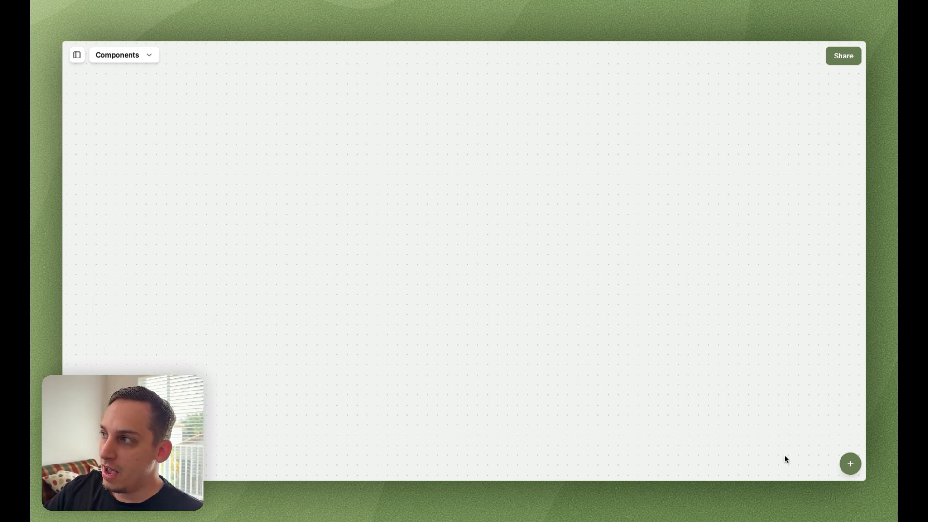
Step: Create a blank Component 1 and attach the multimedia collage screenshot to the MagicPath prompt
left_click(850, 463)
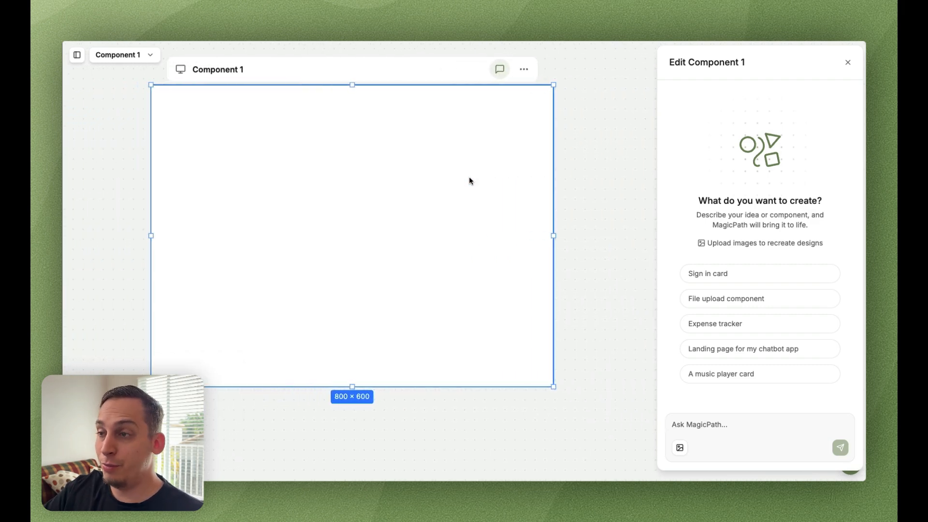
mouse_move(432, 209)
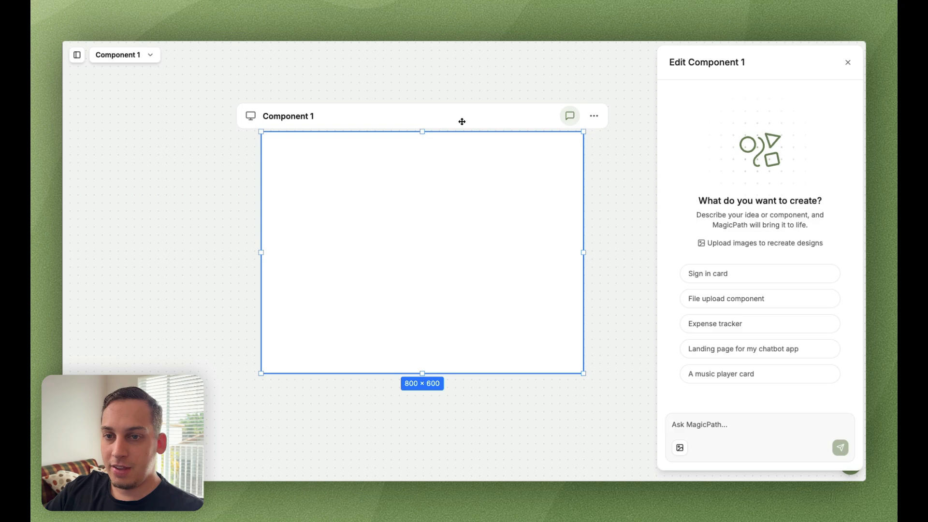
mouse_move(692, 397)
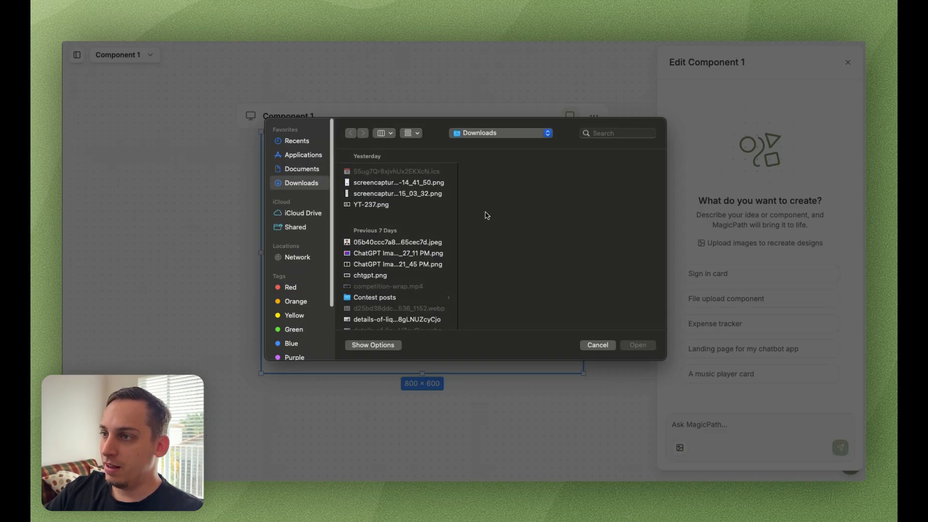
left_click(296, 140)
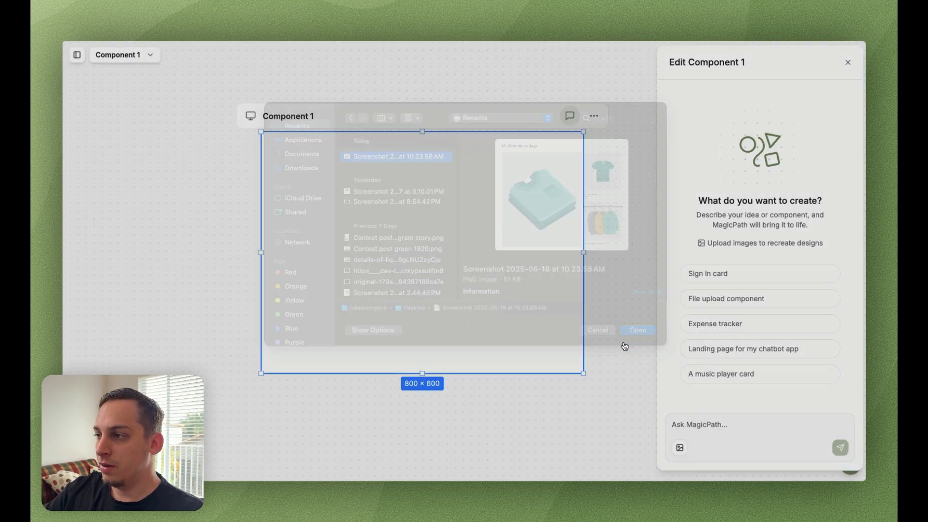
left_click(637, 330)
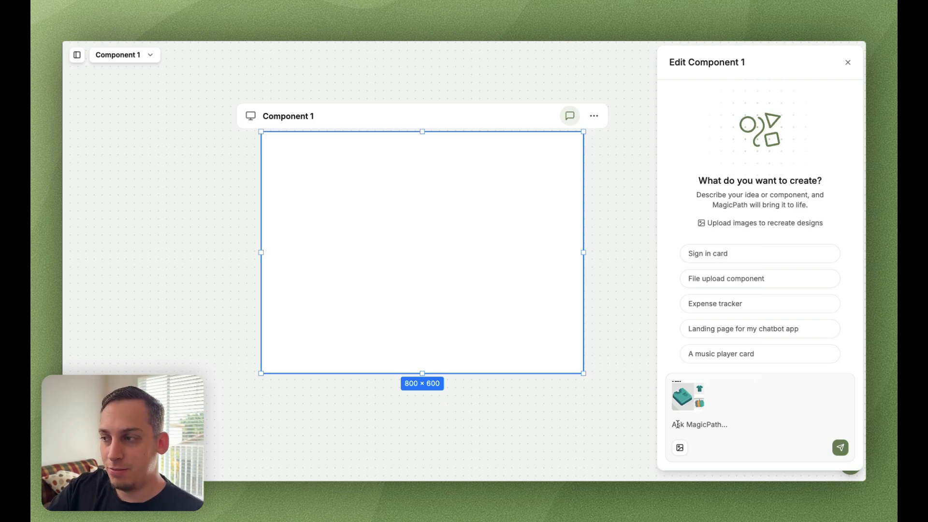
Step: Ask the assistant 'before we start designing, how can we make this design look better?'
type("before we start designing, how can we make this design look better?")
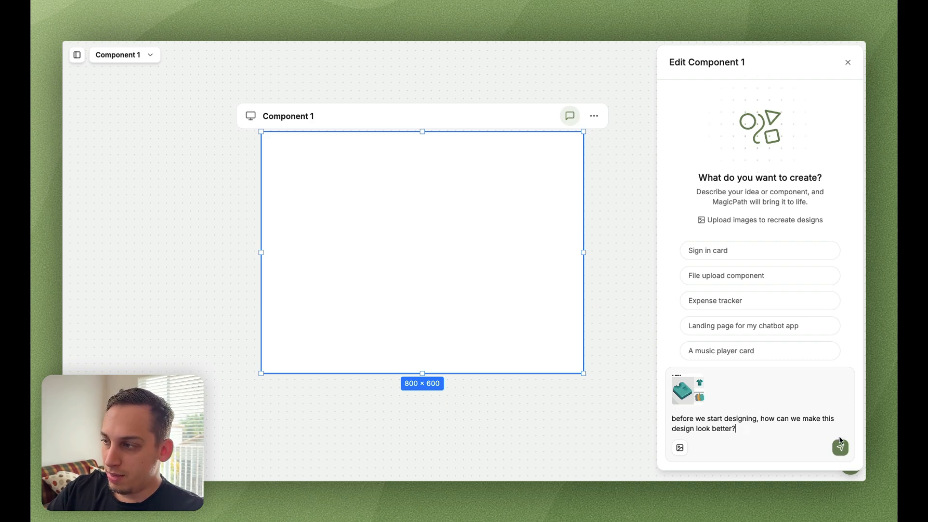
left_click(840, 447)
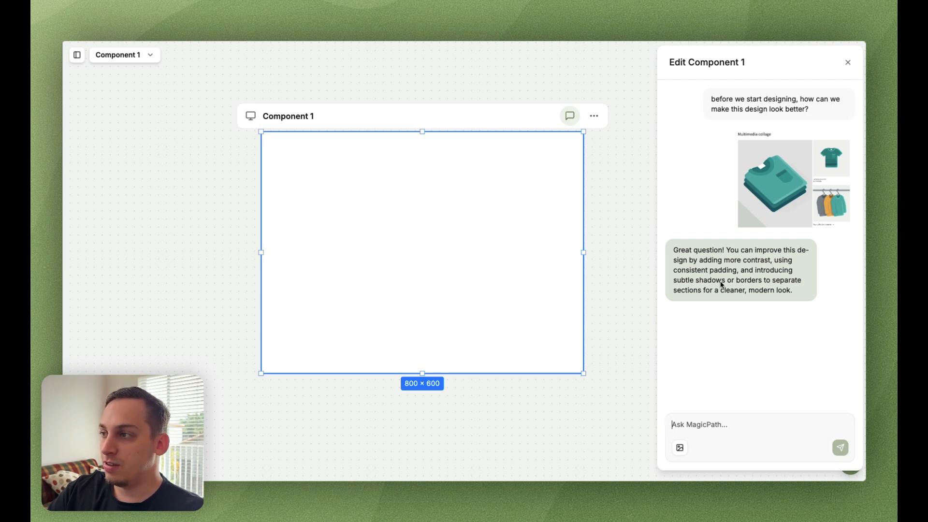
mouse_move(737, 296)
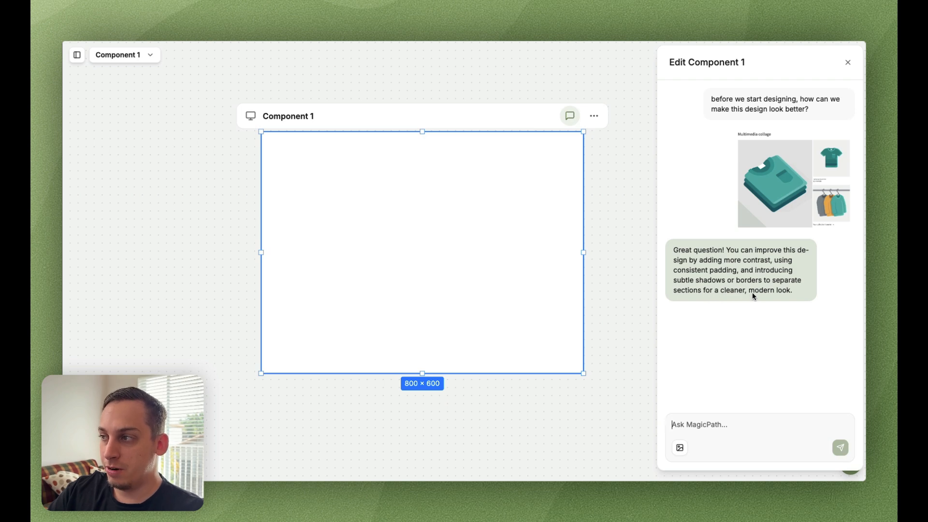
Step: Ask how to add interactivity like a ticker or slideshow, and read the detailed suggested prompt
type("how can we add some interactivity here? like a ticker or slideshow?")
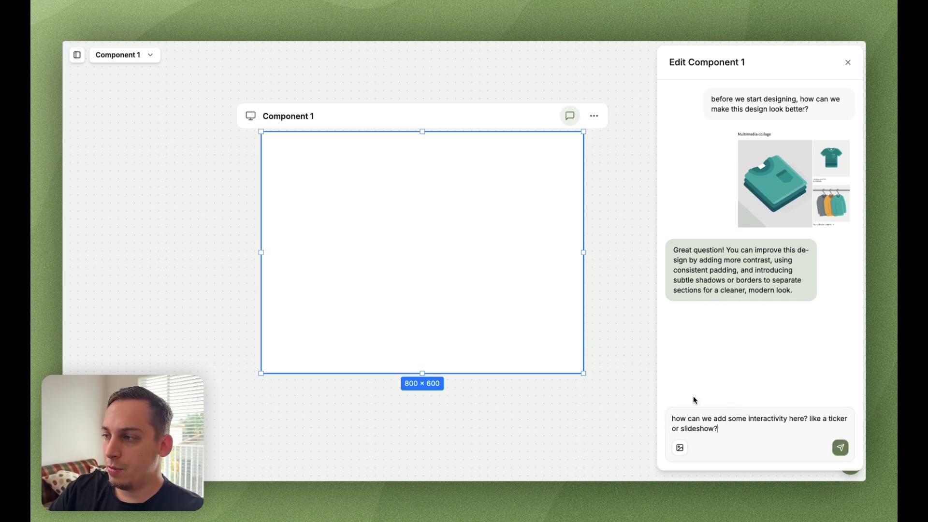
left_click(839, 448)
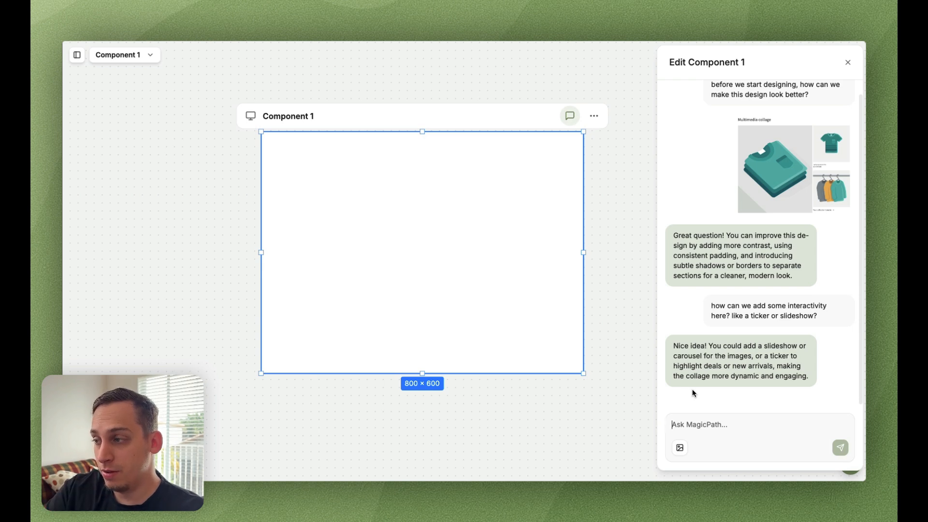
scroll("down", 3)
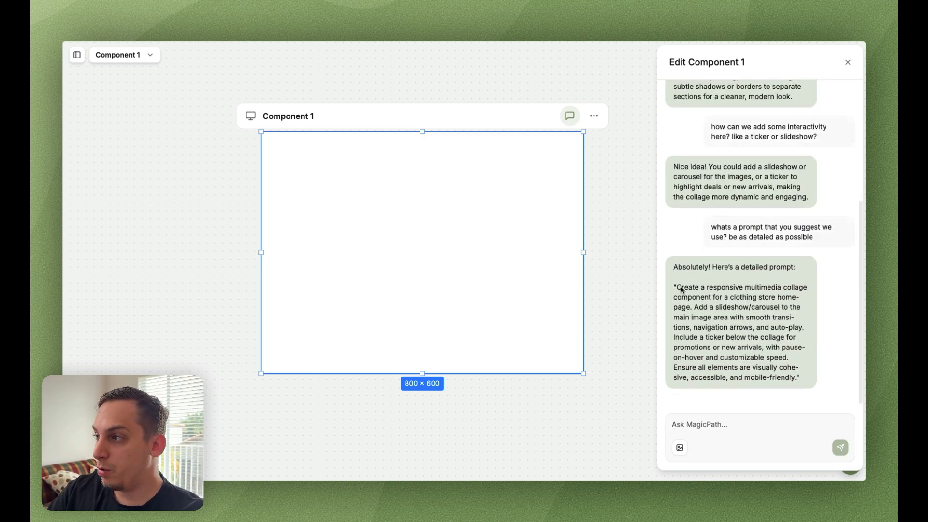
mouse_move(710, 299)
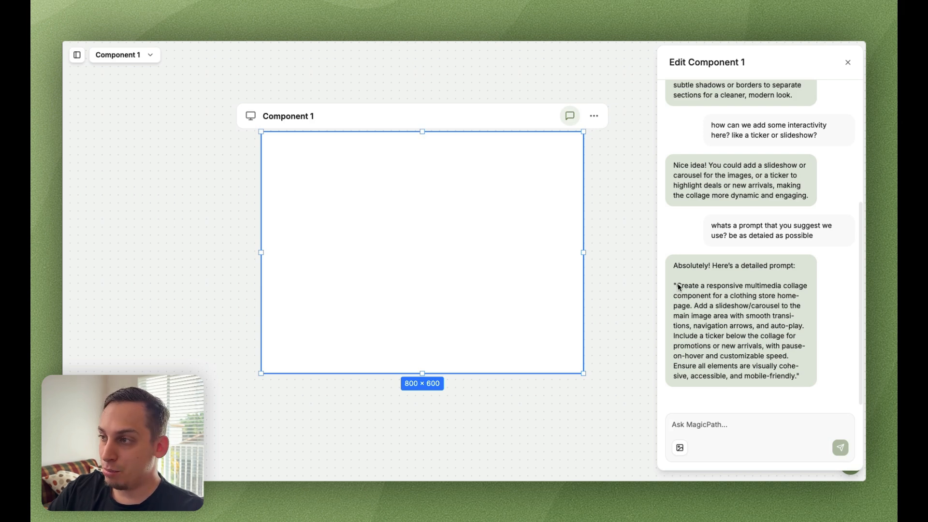
type("lets do th")
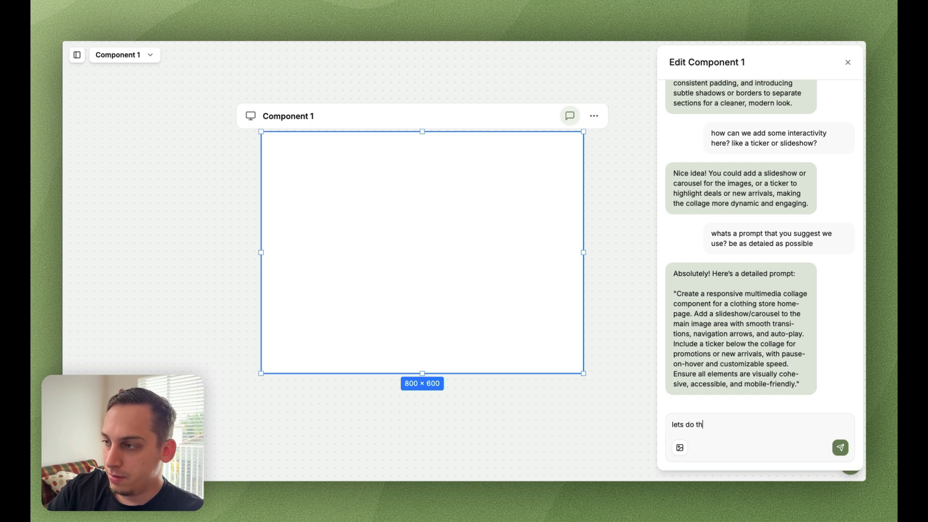
Step: Send 'lets do this' to generate the Midnight Collection slideshow collage and preview it on the canvas
left_click(839, 448)
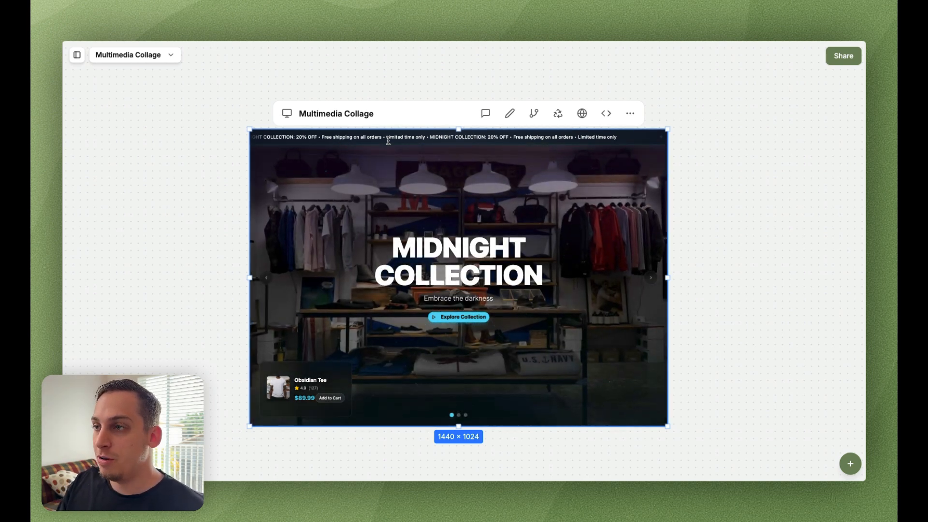
left_click(651, 278)
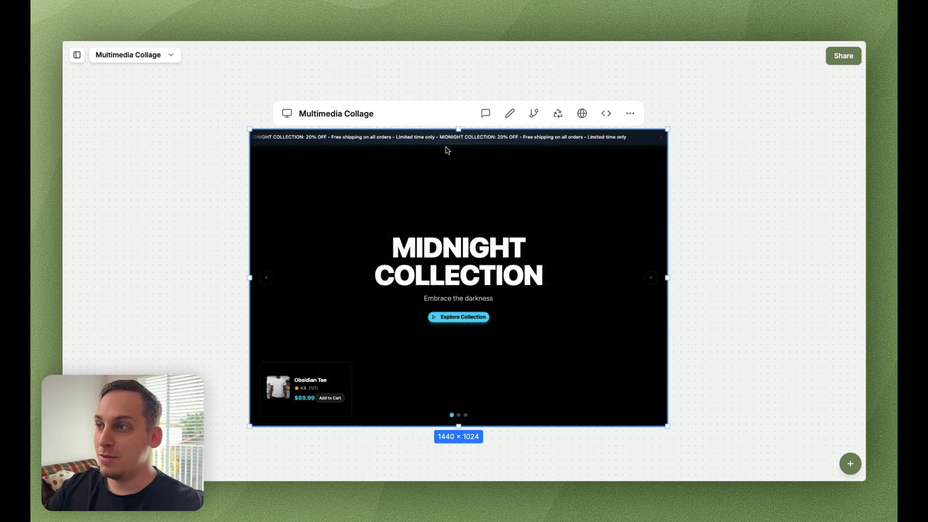
Step: Request variants of the Multimedia Collage via the modify prompt and inspect the Pure Sophistication headline
left_click(557, 114)
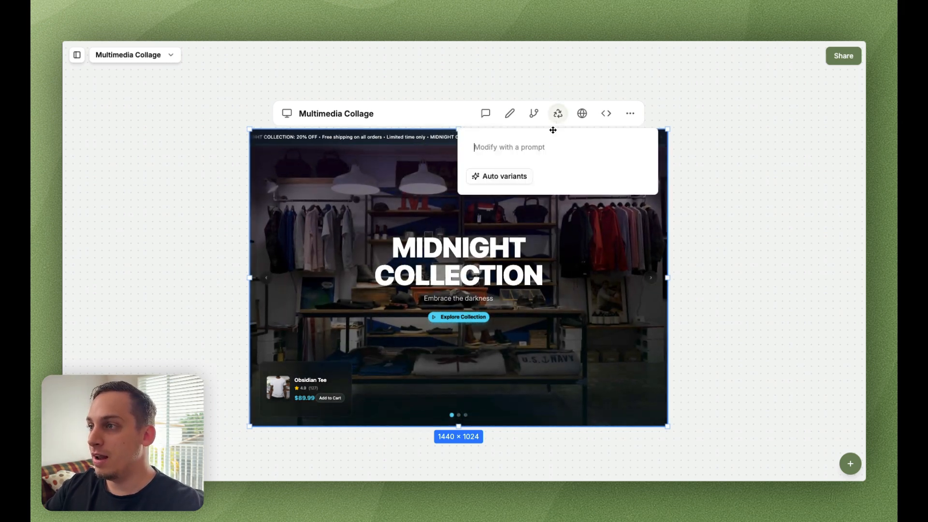
type("make")
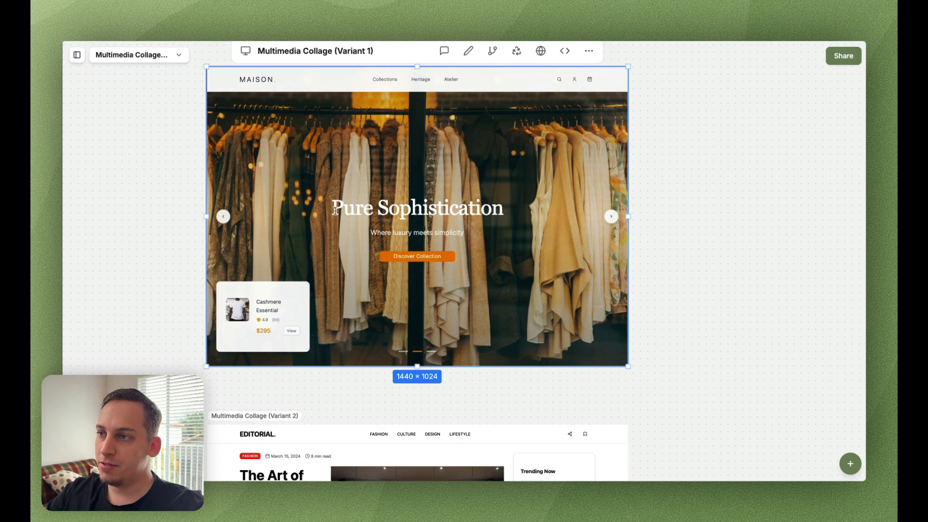
double_click(416, 208)
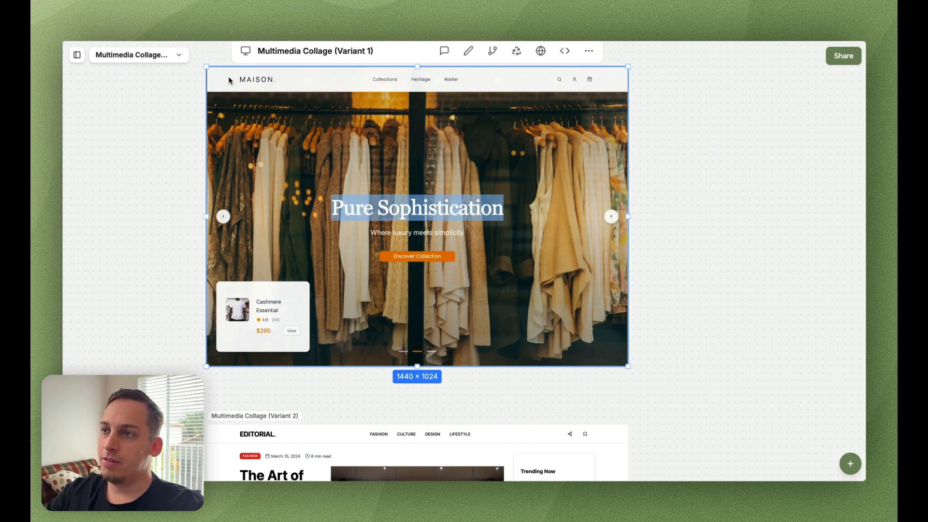
left_click(611, 216)
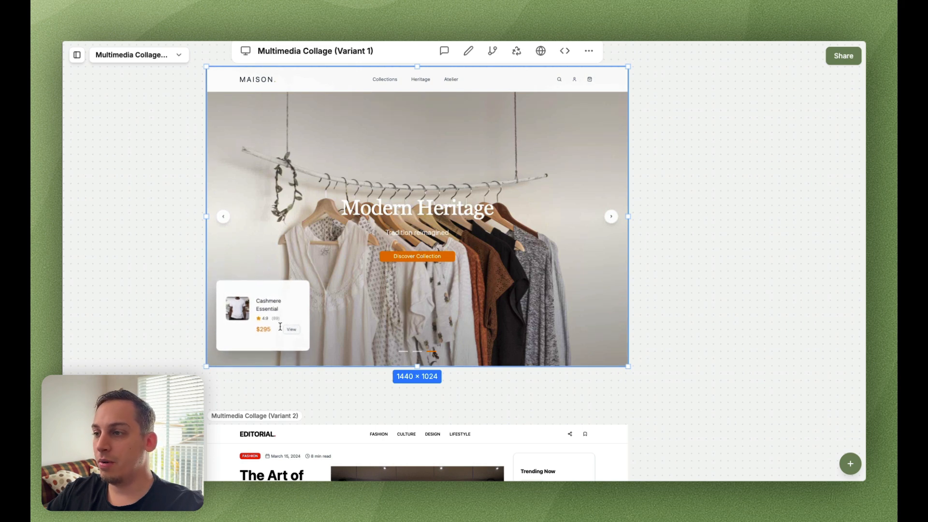
scroll("down", 3)
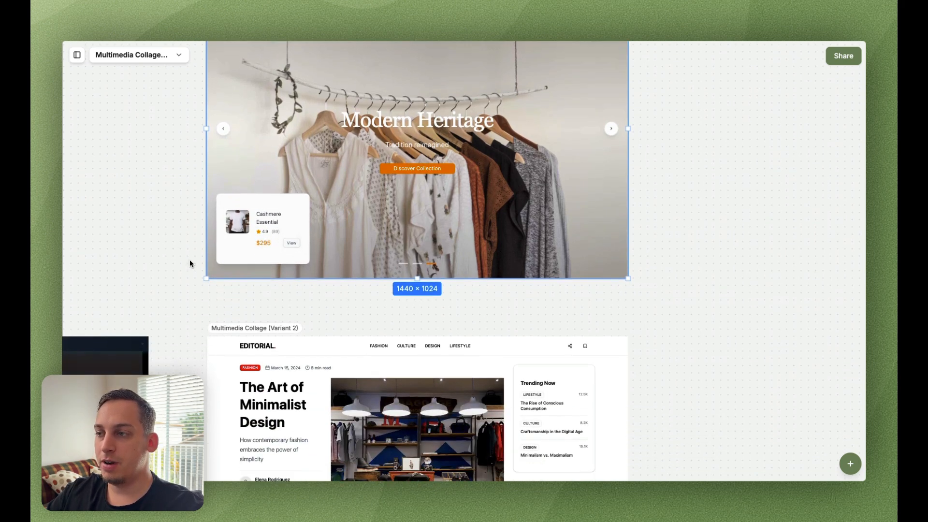
scroll("down", 3)
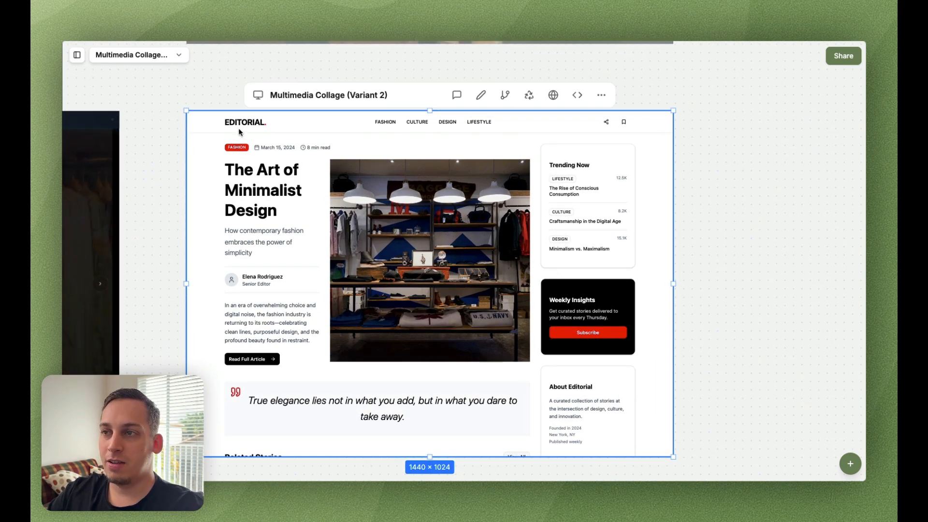
Step: Remove the EDITORIAL top header from Variant 2, save the change, and review the byline and Variant 3
double_click(244, 122)
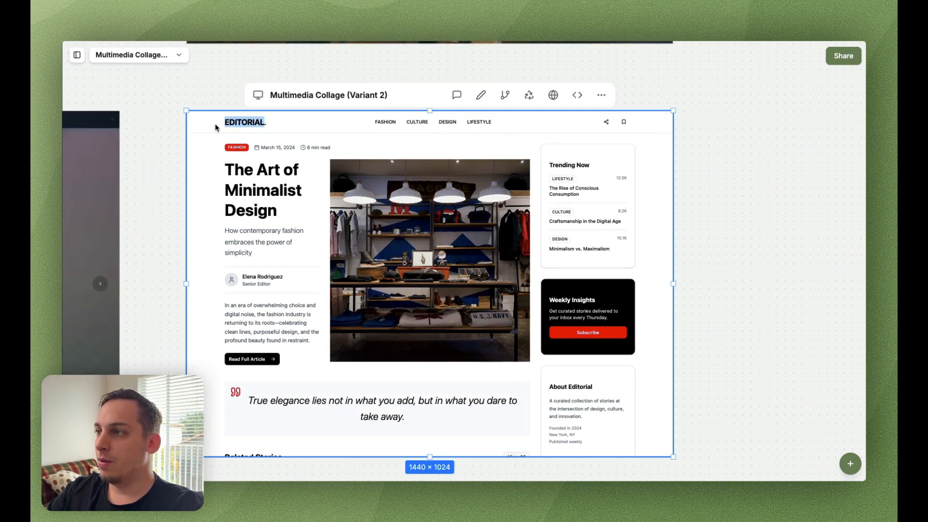
left_click(480, 95)
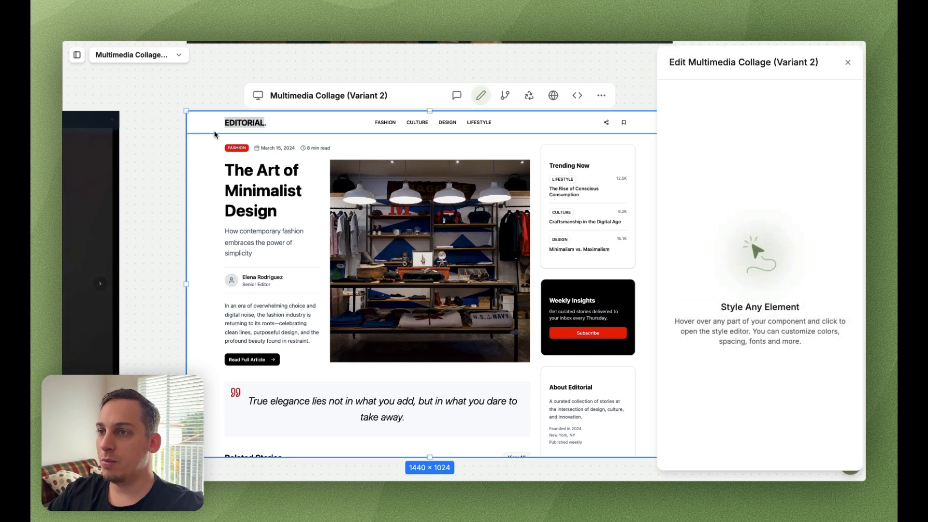
left_click(245, 123)
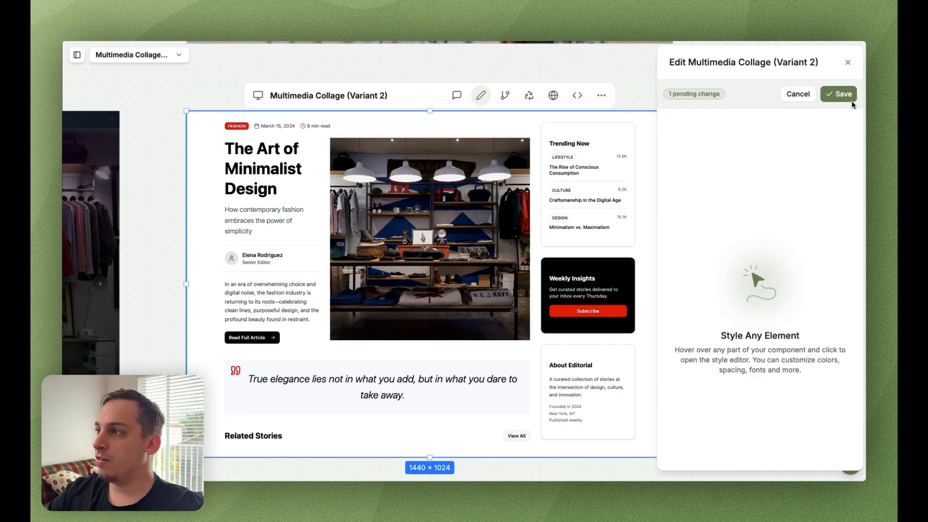
left_click(839, 94)
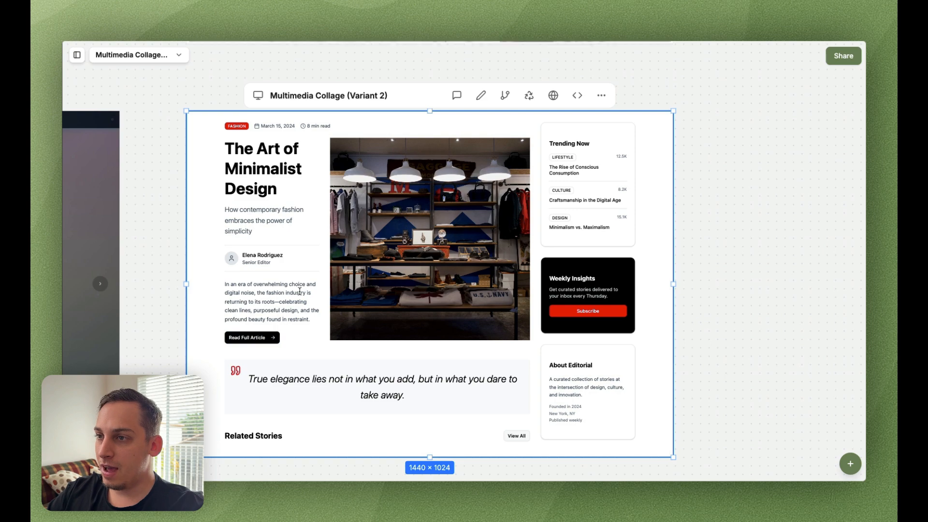
double_click(254, 255)
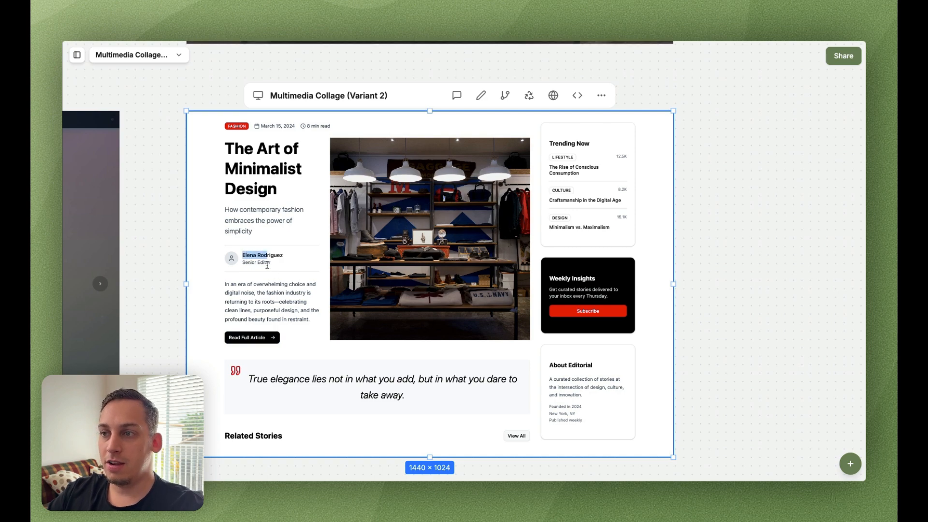
scroll("down", 3)
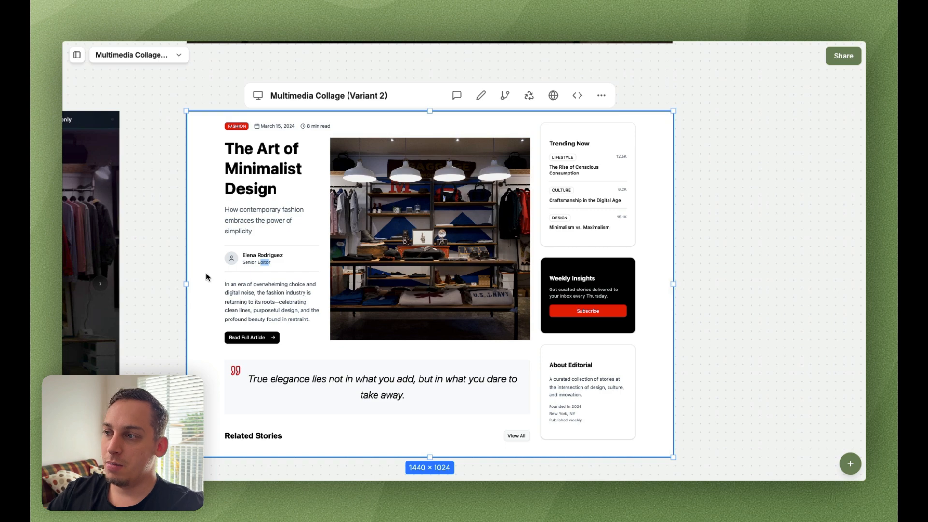
scroll("down", 3)
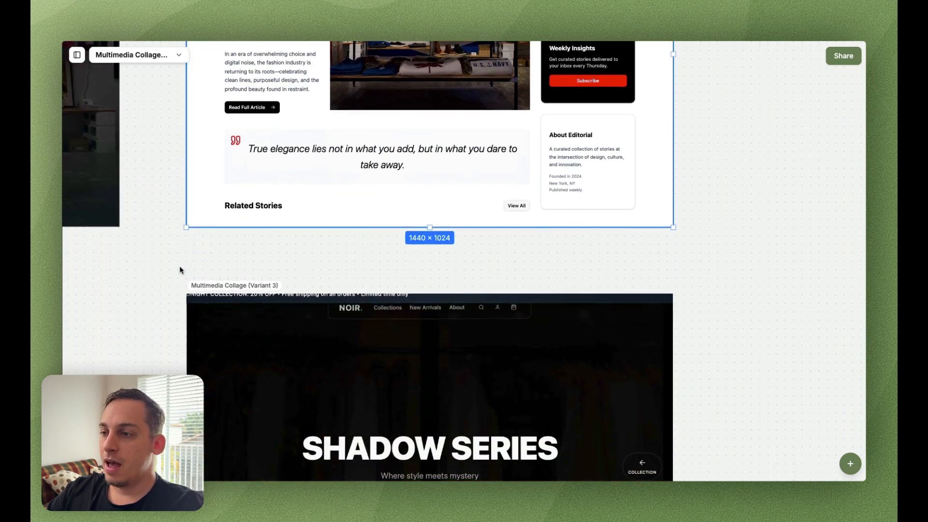
Step: Zoom out to see the original Multimedia Collage beside Variants 1–3
scroll("down", 3)
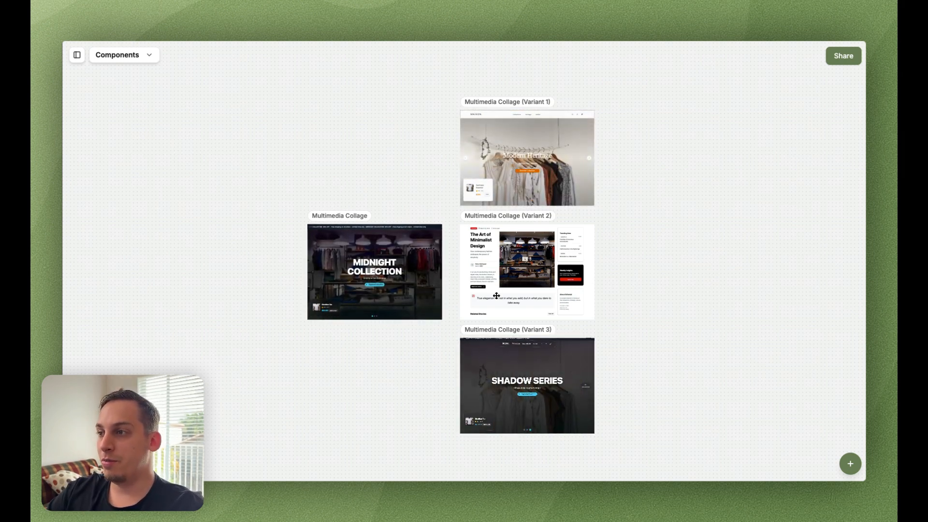
mouse_move(451, 269)
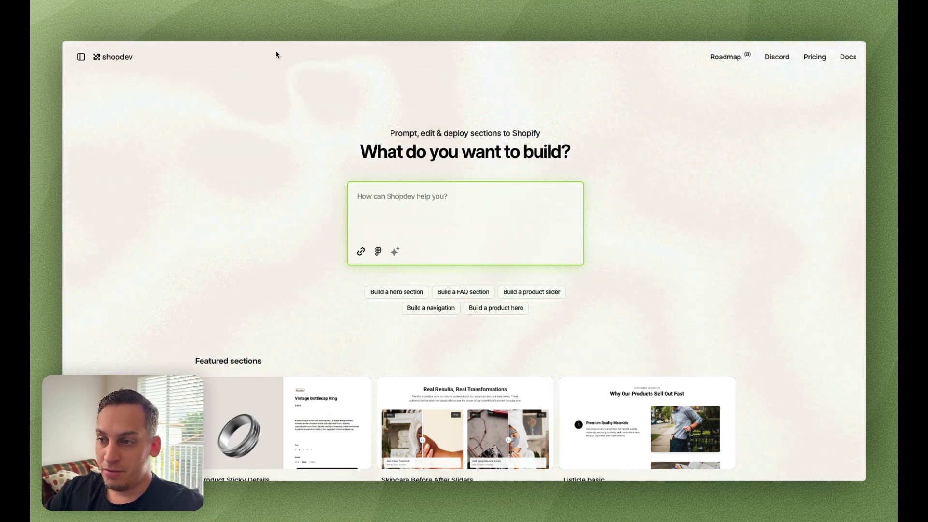
scroll("down", 3)
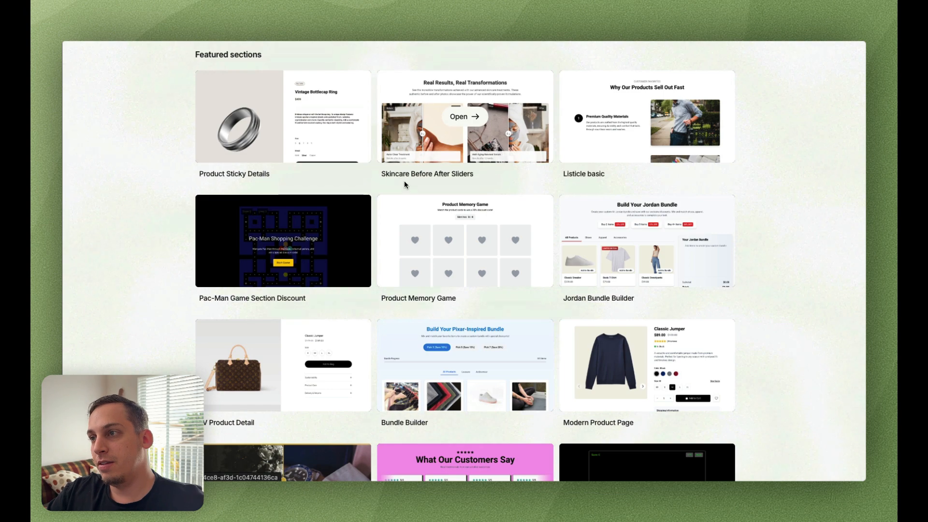
scroll("down", 3)
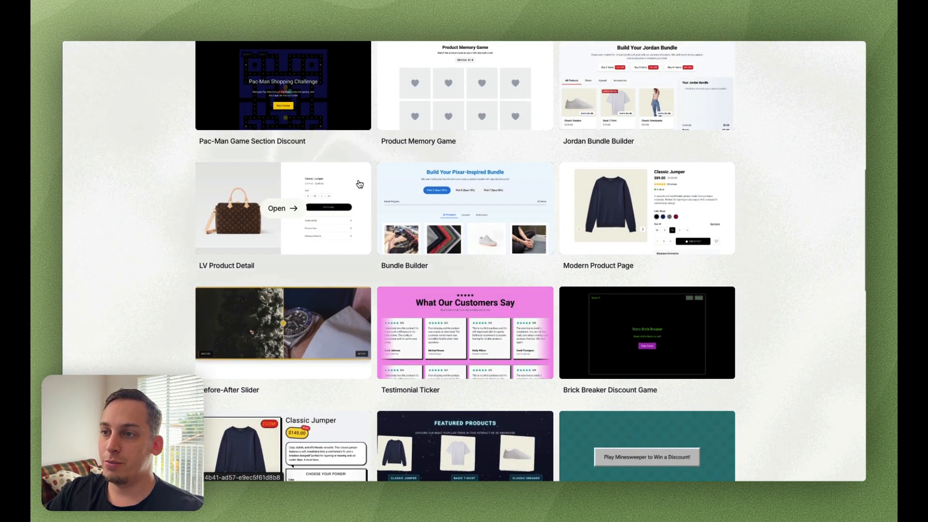
scroll("up", 3)
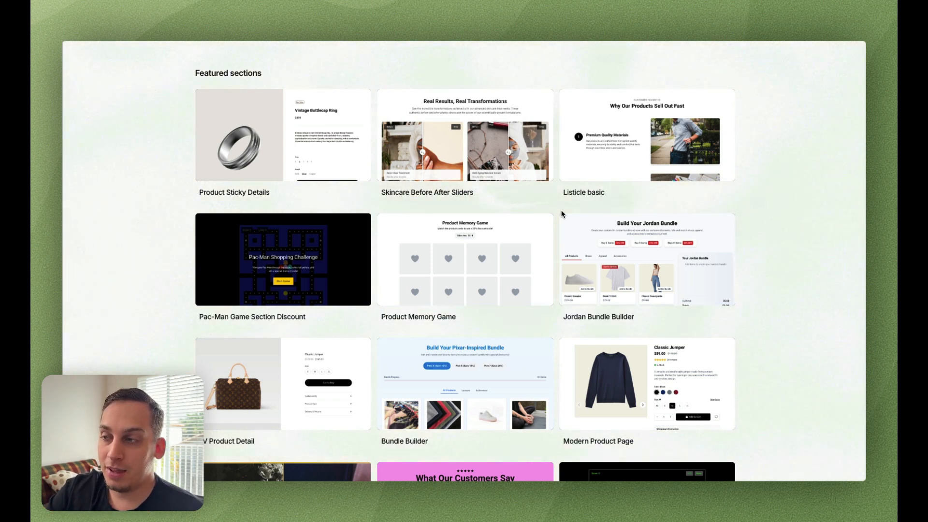
mouse_move(464, 259)
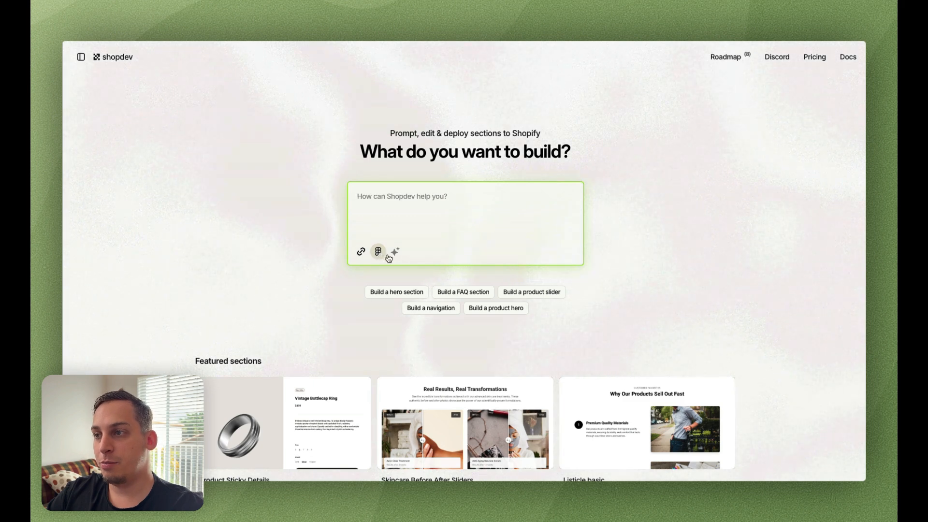
Step: Select the original Multimedia Collage and drag its screenshot into the Shopdev prompt box
left_click(378, 252)
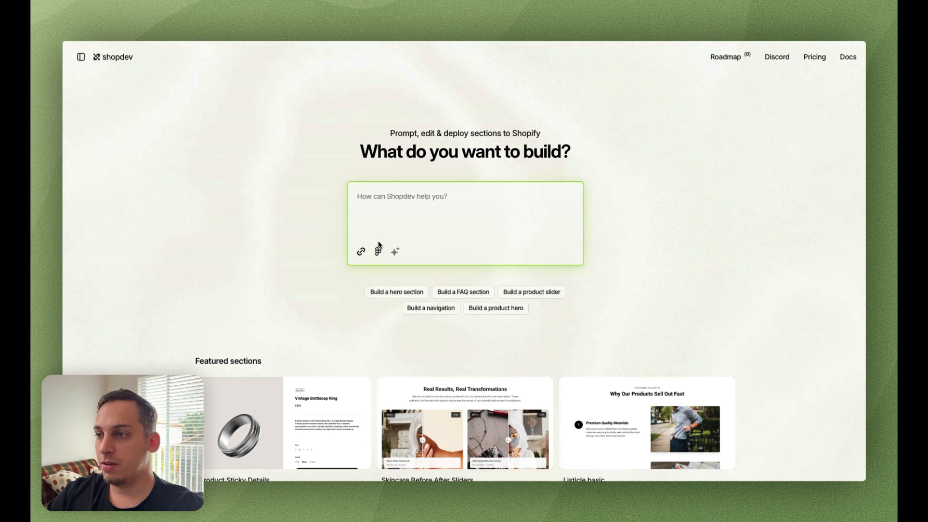
left_click(378, 252)
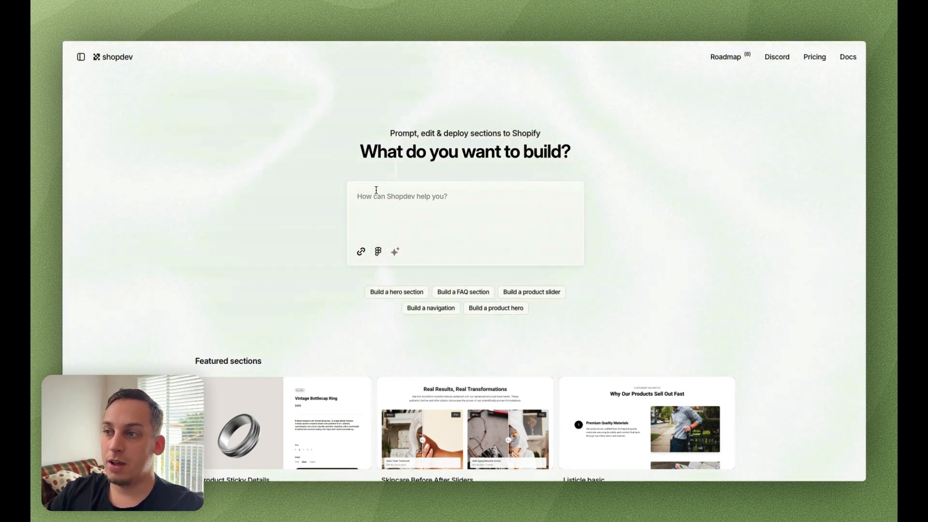
mouse_move(361, 251)
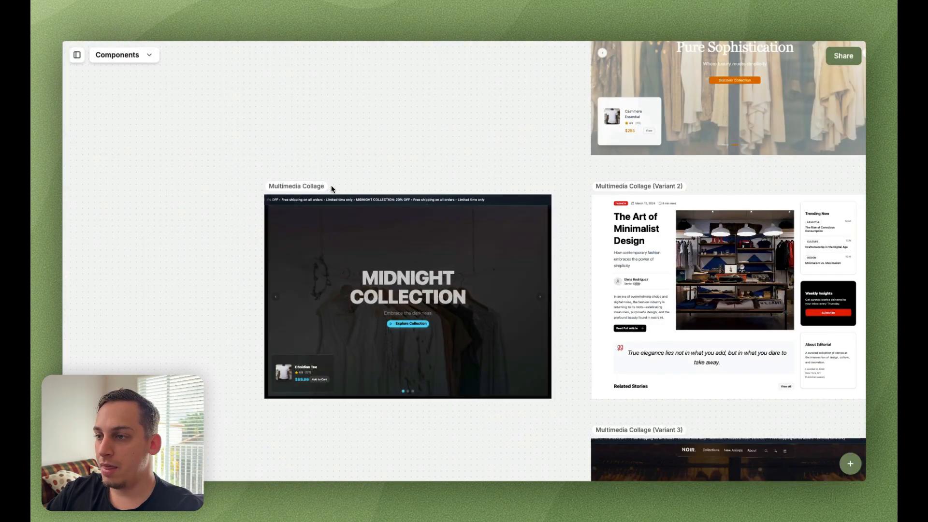
left_click(297, 185)
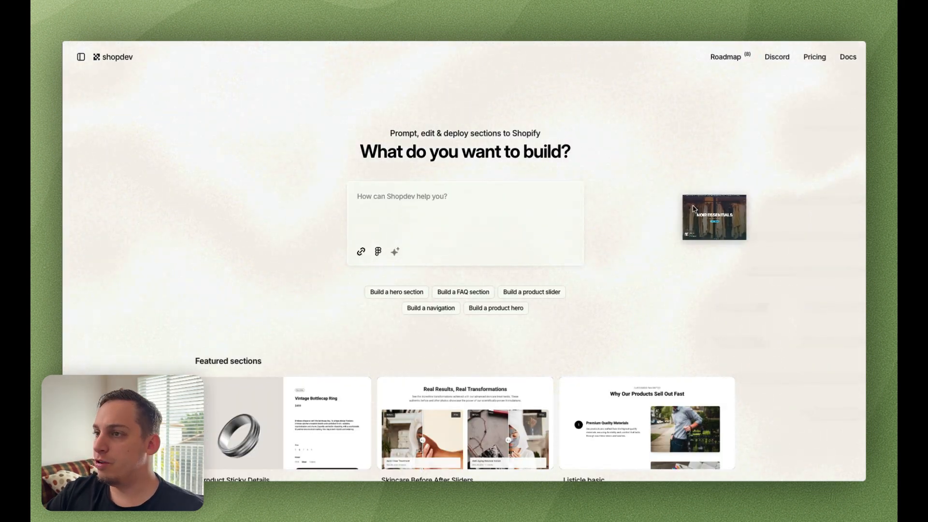
left_click_drag(714, 215, 360, 252)
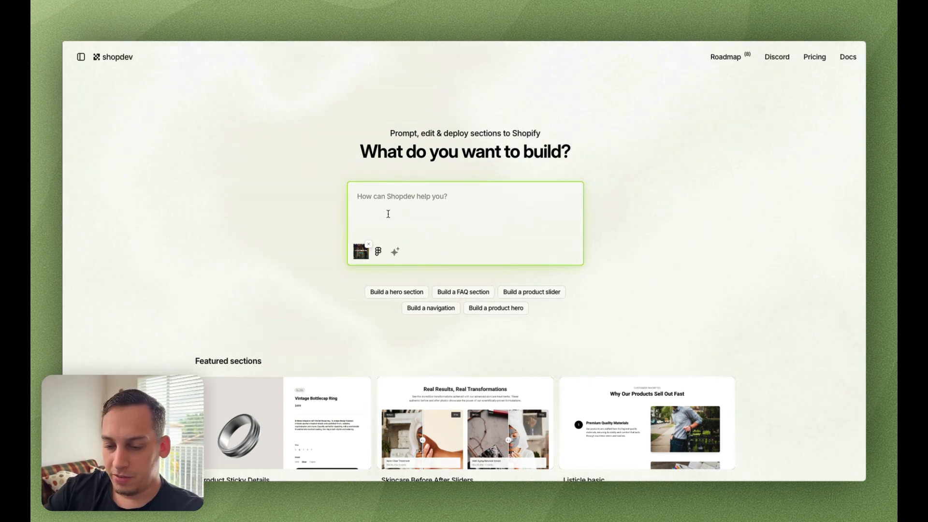
Step: Submit 'create this slideshow section with a ticker banner at the top, must look exactly like the attached'
type("create this")
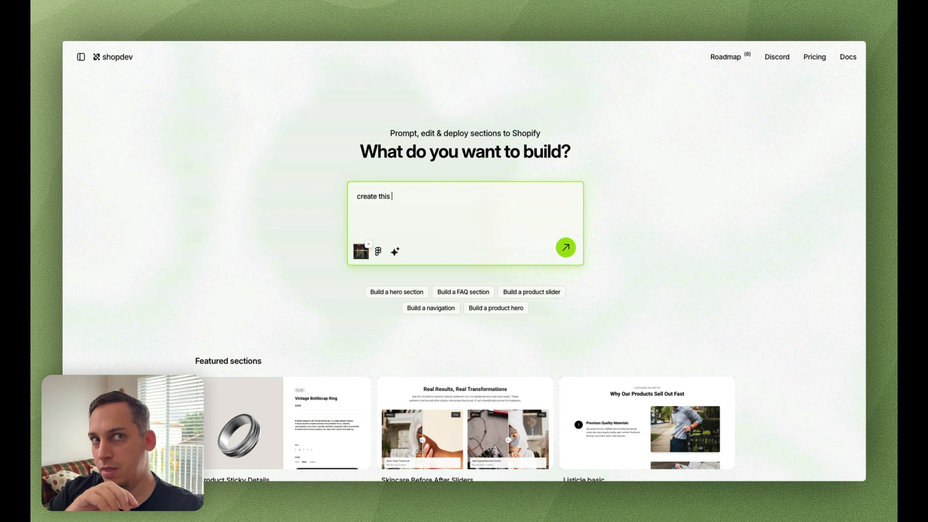
type("slideshow section with a ticker banner at the top, must look exactly like the attached image")
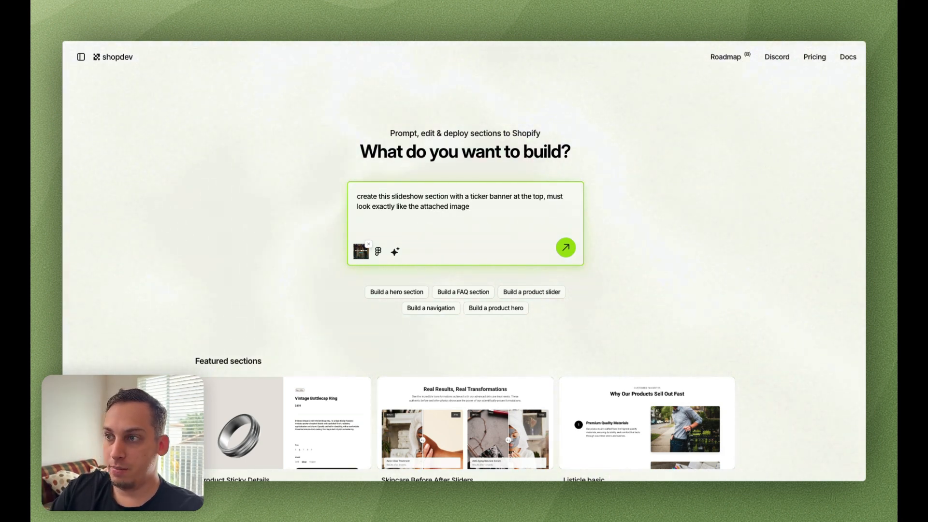
left_click(565, 248)
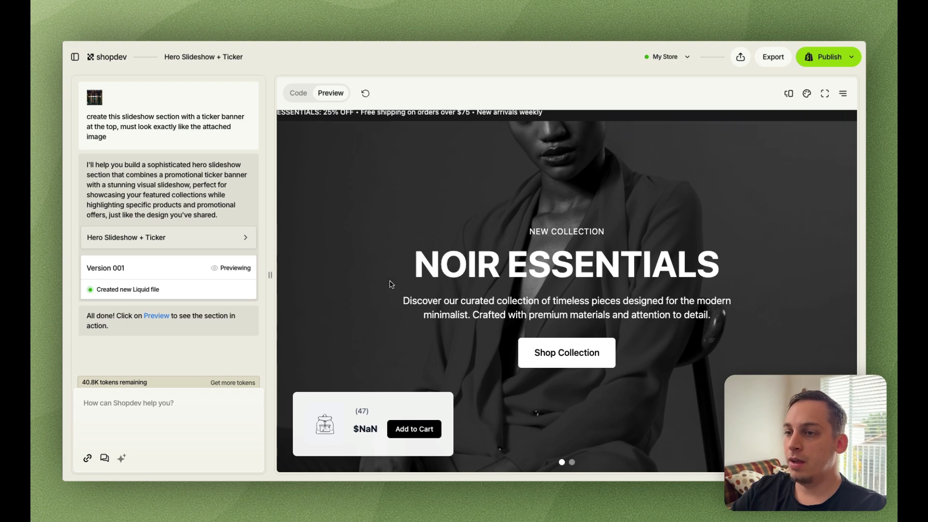
mouse_move(337, 400)
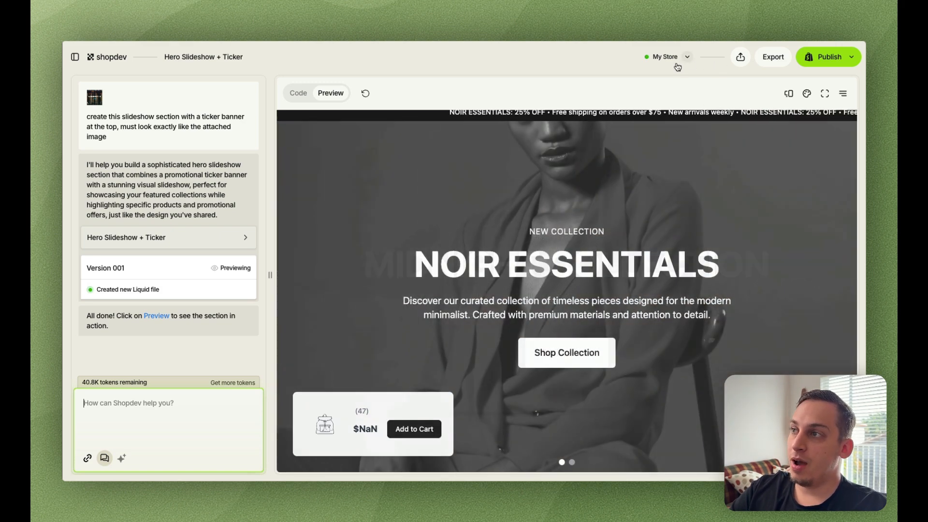
Step: Choose My Store as the target store for the Hero Slideshow + Ticker section
left_click(668, 57)
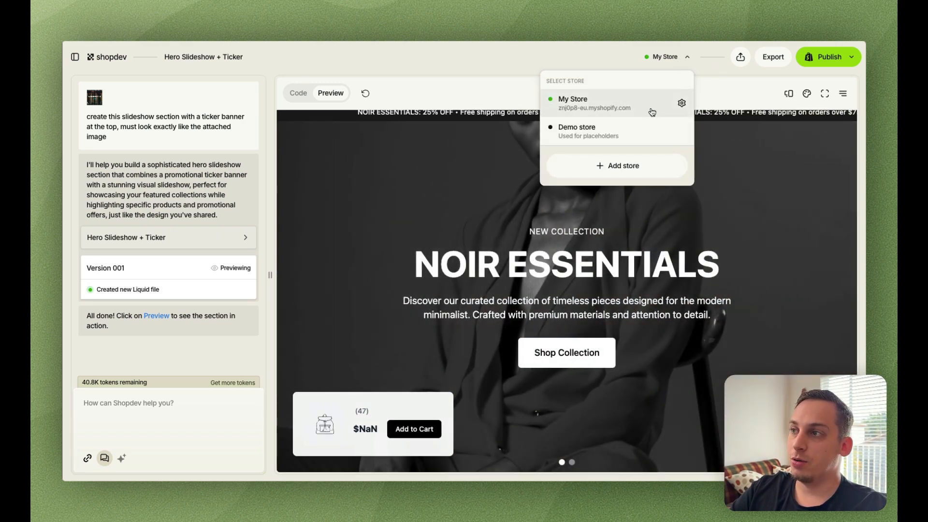
left_click(686, 57)
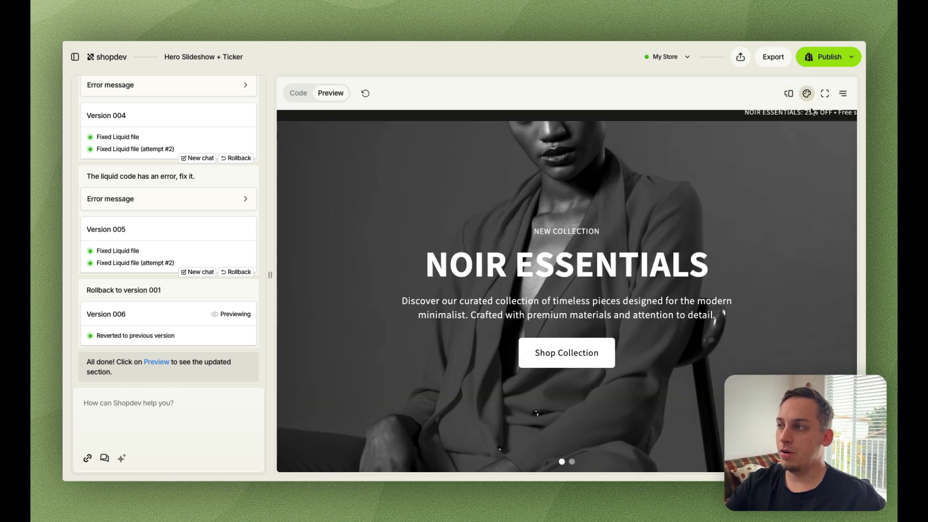
mouse_move(806, 94)
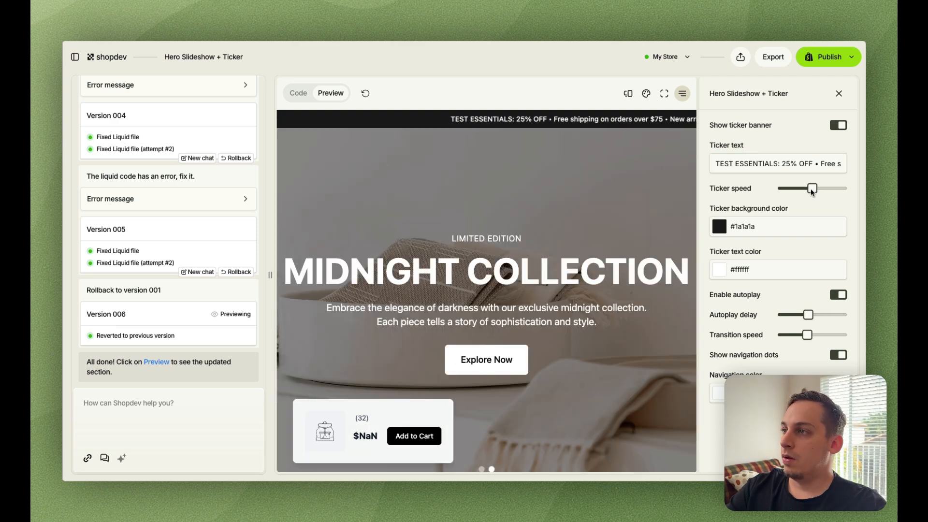
Step: Fine-tune the Ticker speed slider in the section settings
left_click_drag(811, 189, 782, 188)
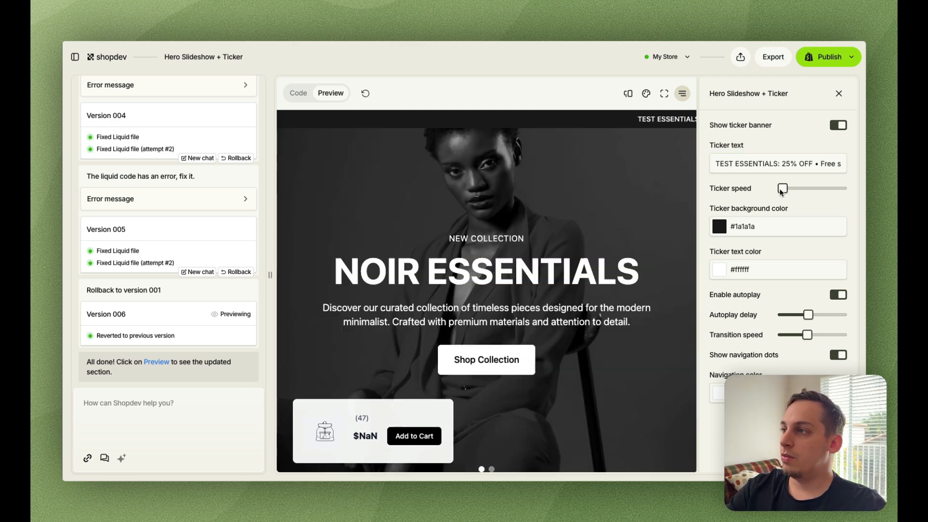
left_click_drag(782, 188, 835, 189)
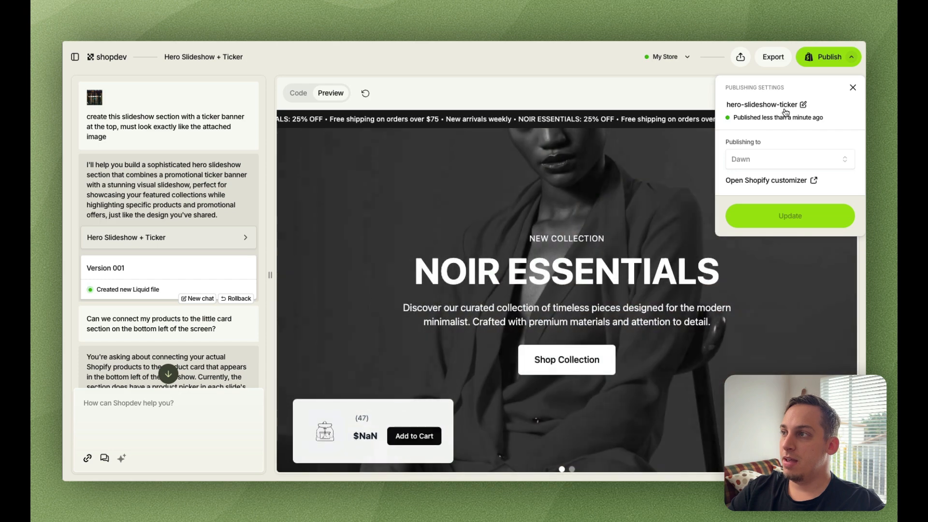
Step: Update the published section and launch the Shopify theme customizer
left_click(790, 216)
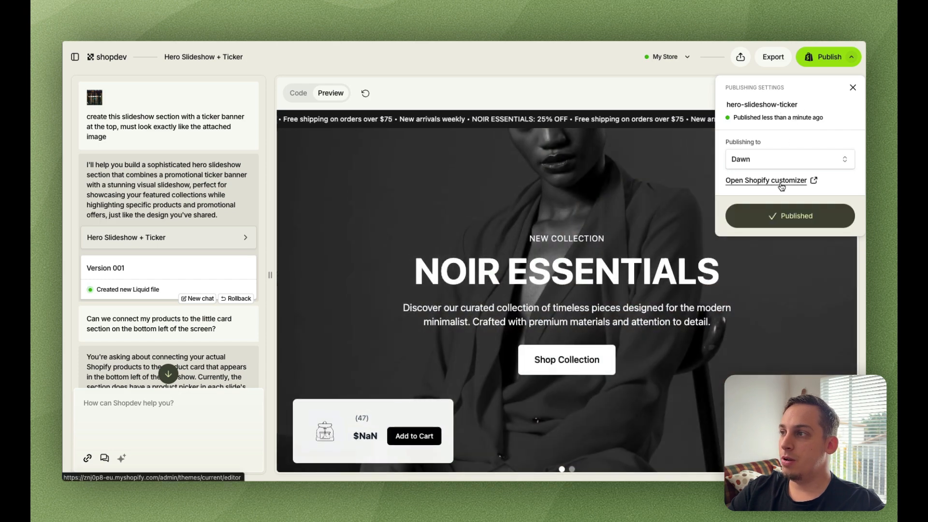
left_click(766, 181)
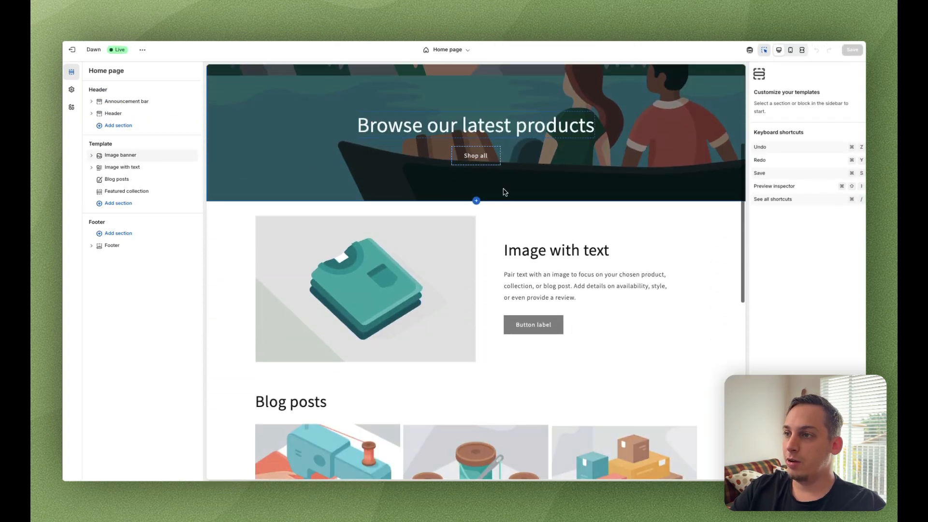
Step: Add Hero Slideshow + Ticker below Blog posts and view its Focus Droplet and Power Gummies slides
scroll("down", 3)
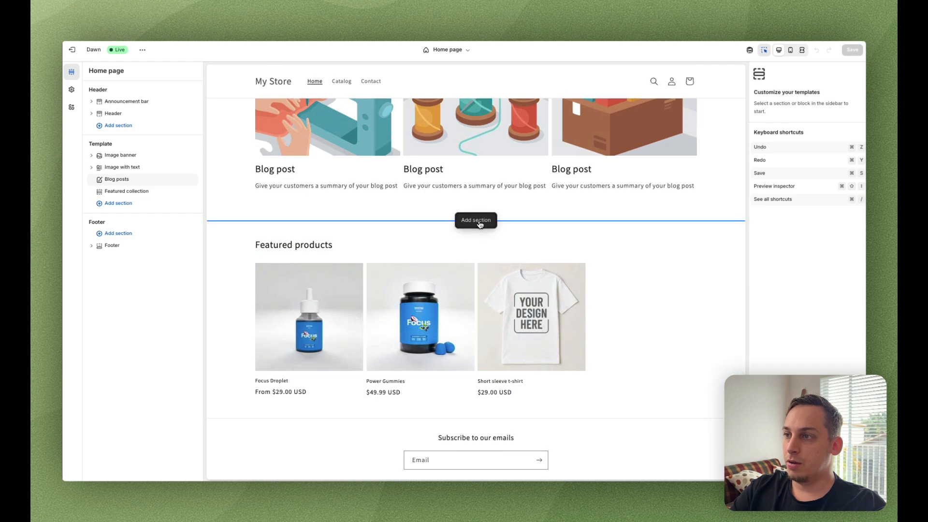
left_click(475, 220)
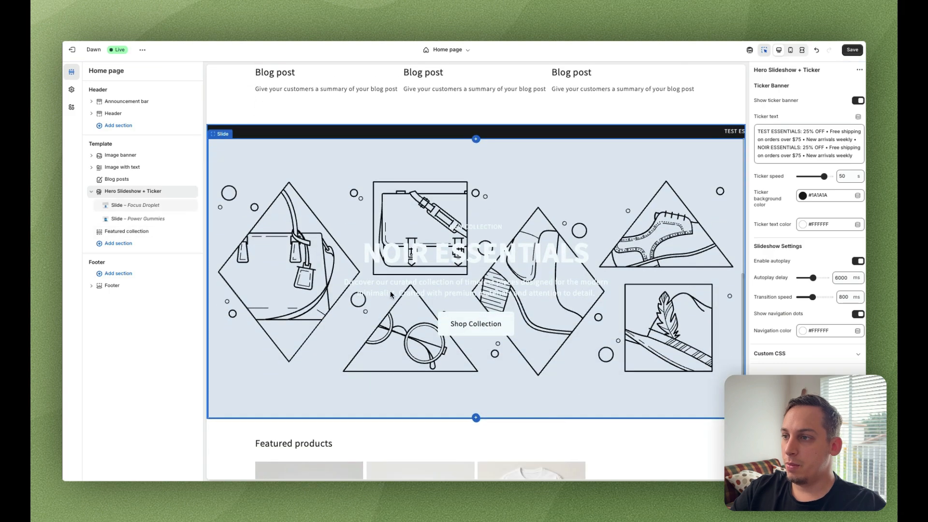
mouse_move(549, 263)
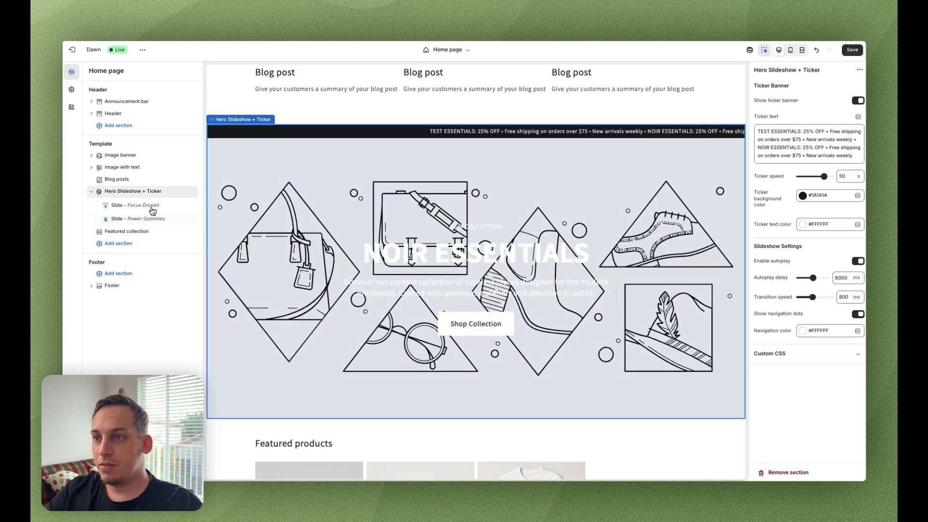
left_click(135, 205)
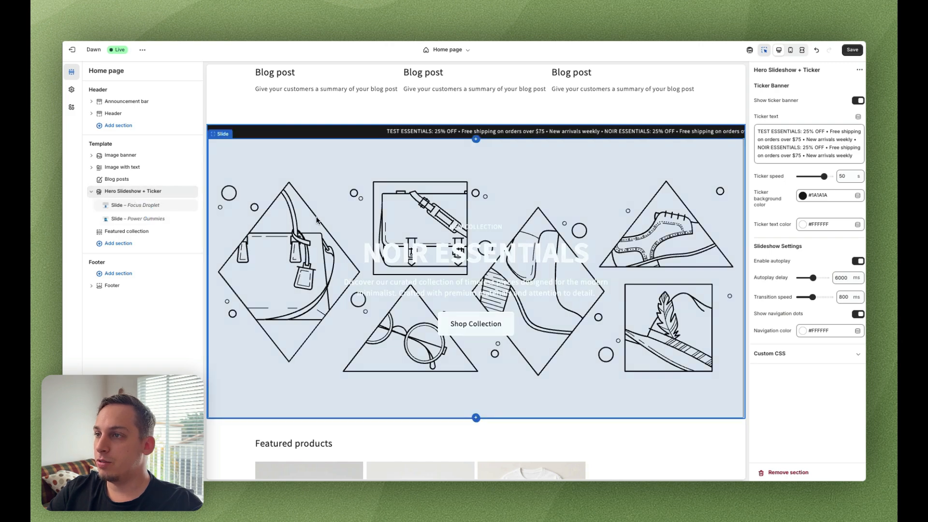
scroll("down", 3)
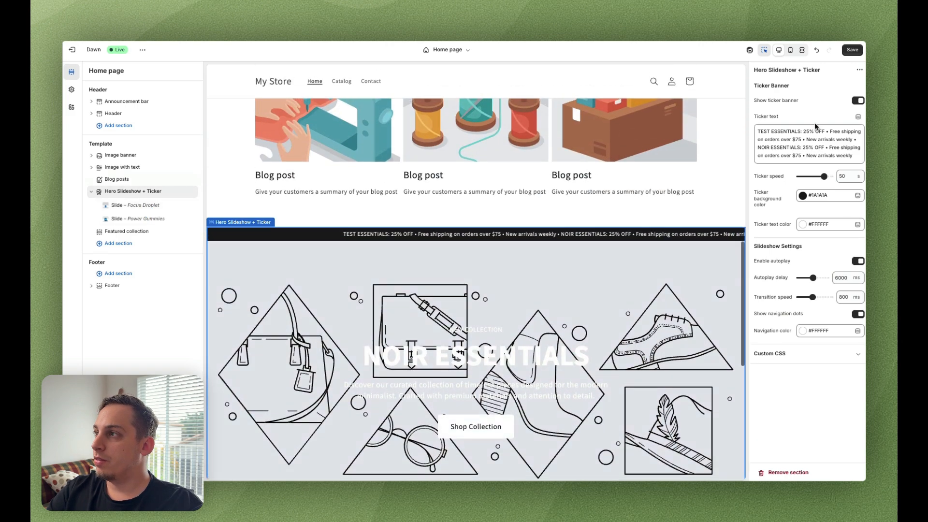
left_click(139, 218)
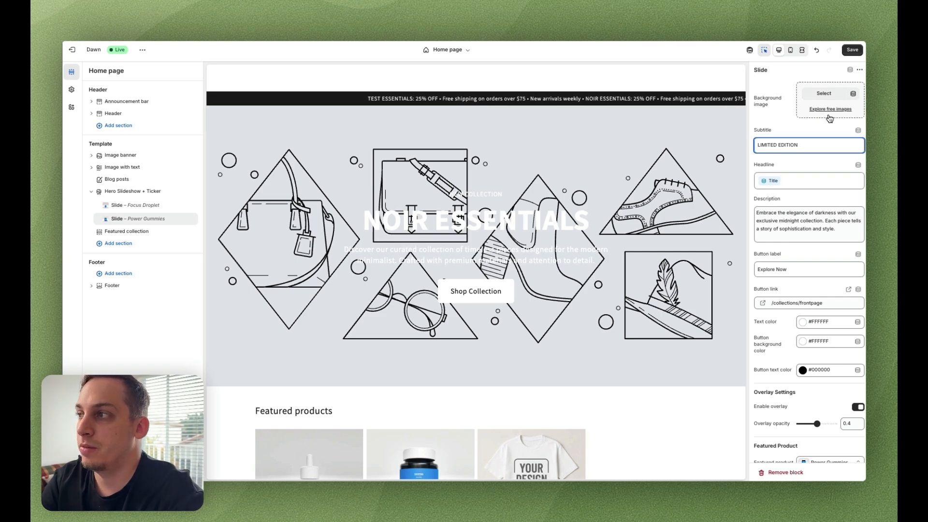
Step: Give the Power Gummies slide a gummies photo background and link its button to Power Gummies
left_click(823, 93)
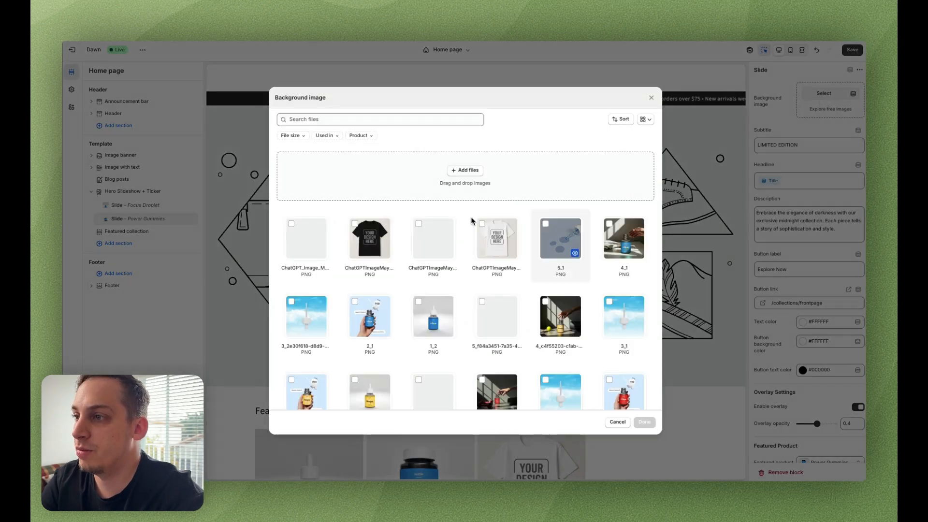
scroll("down", 3)
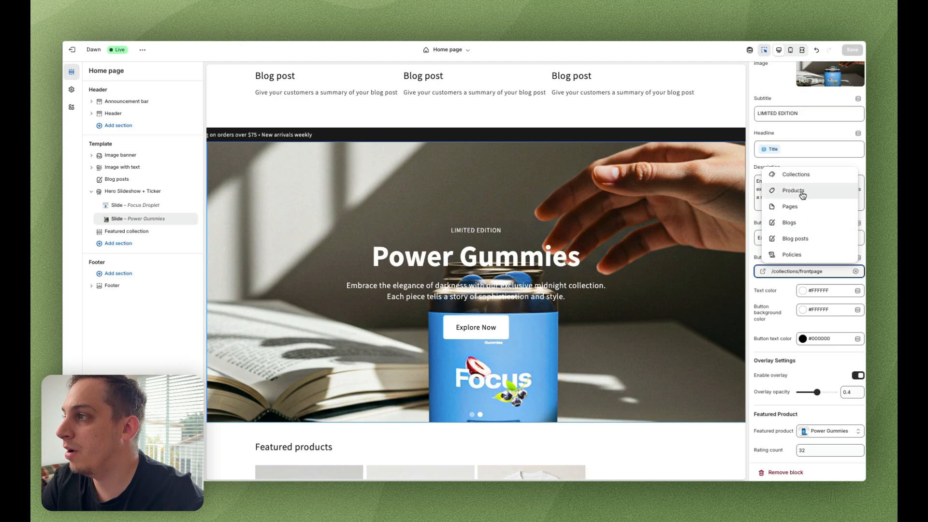
left_click(794, 191)
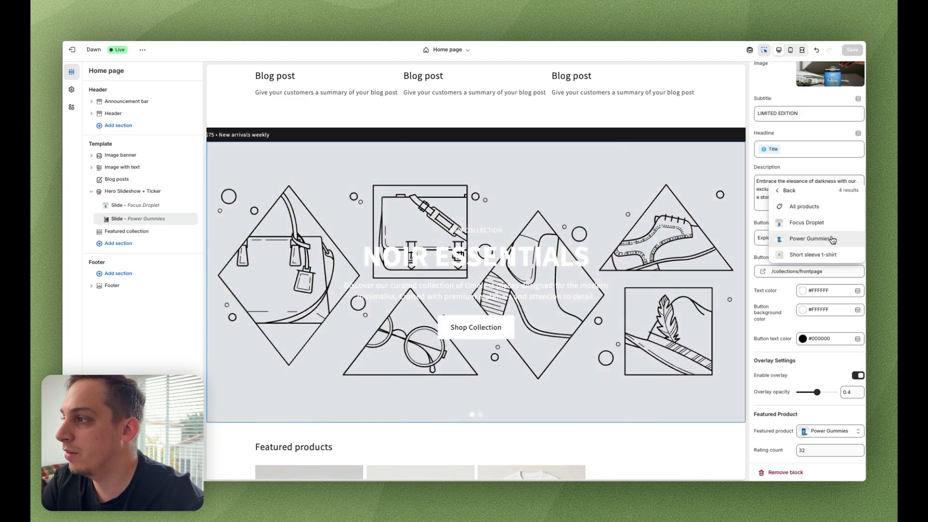
left_click(806, 239)
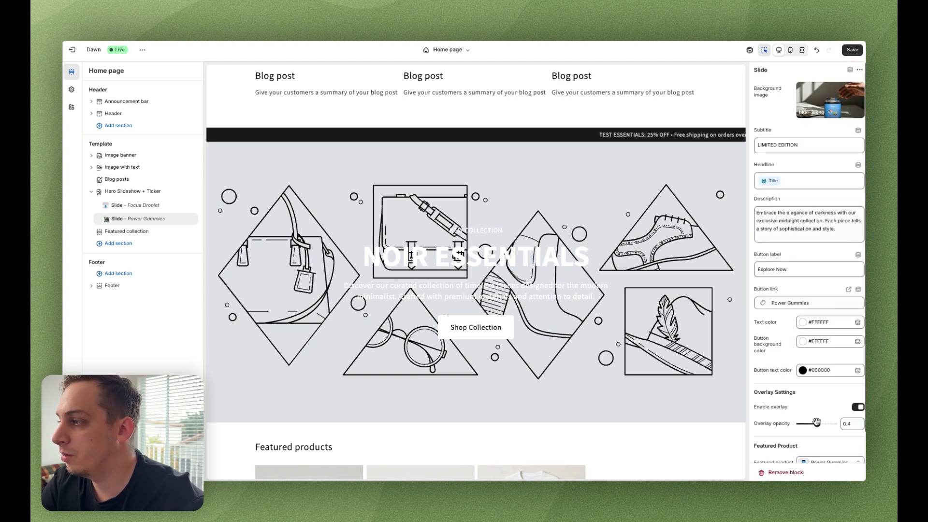
Step: Set the slide's overlay opacity to about 0.7
left_click_drag(815, 423, 827, 421)
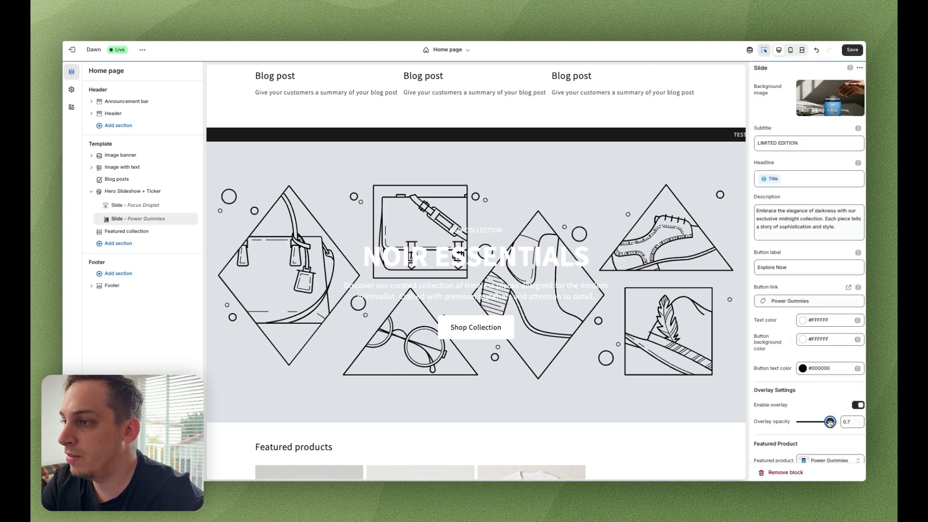
left_click_drag(830, 421, 821, 422)
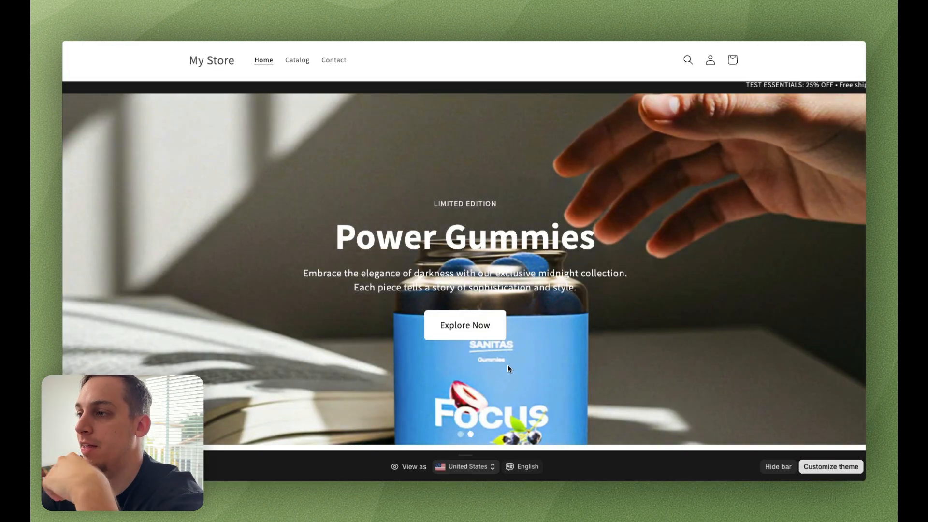
Step: Reach the Power Gummies product page and switch between its Yellow and other colour variants
scroll("down", 3)
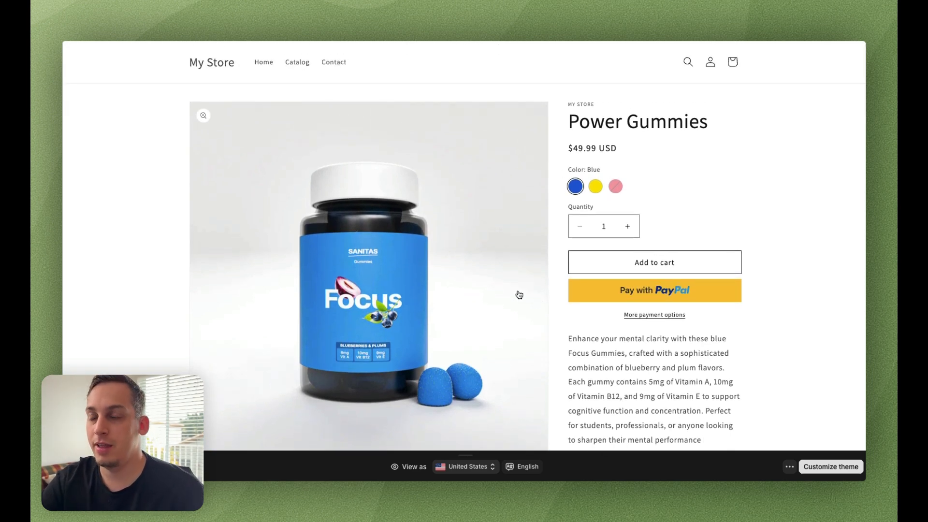
mouse_move(598, 182)
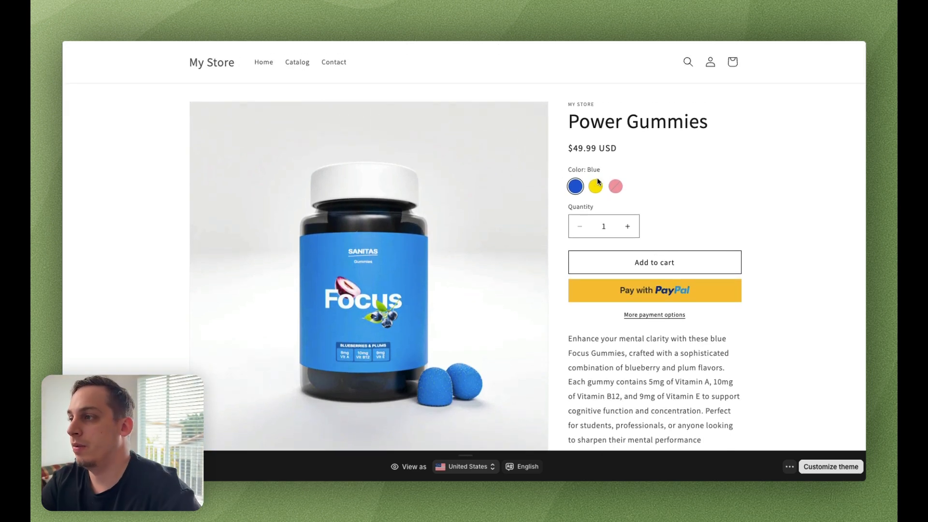
left_click(595, 187)
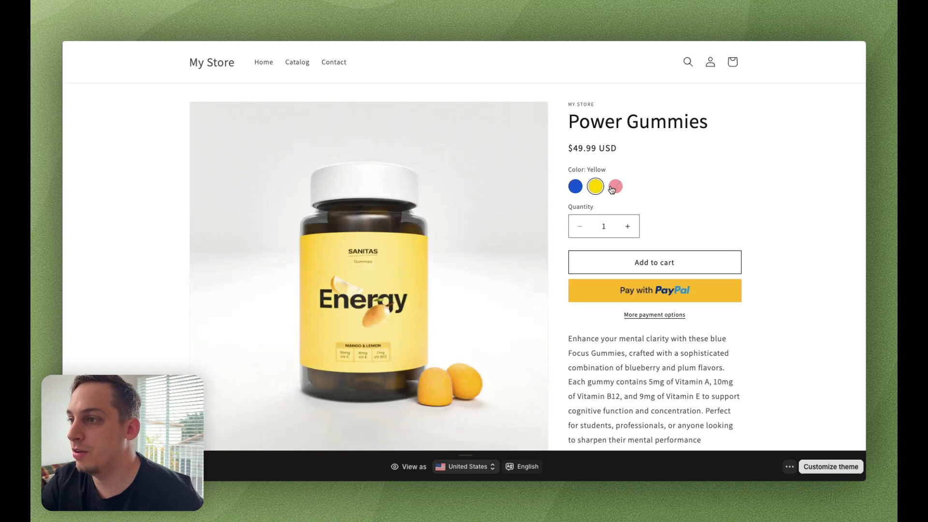
left_click(595, 186)
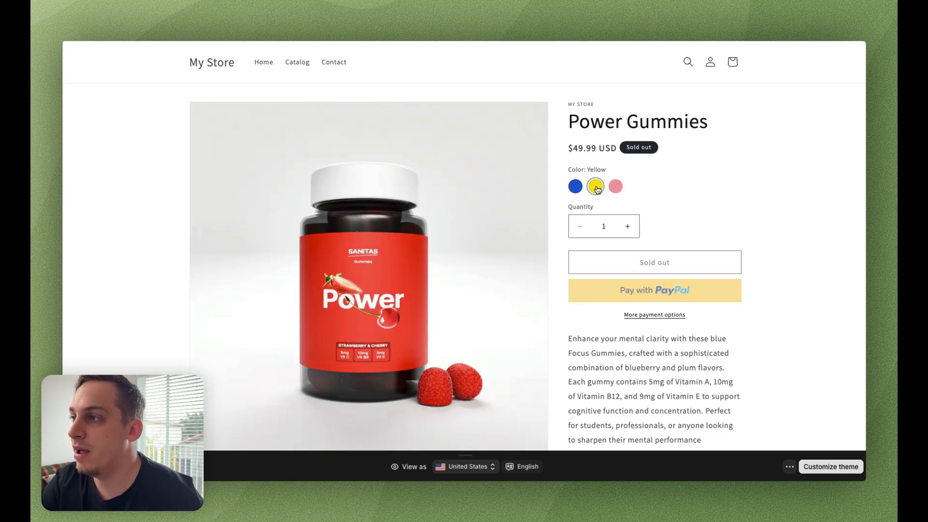